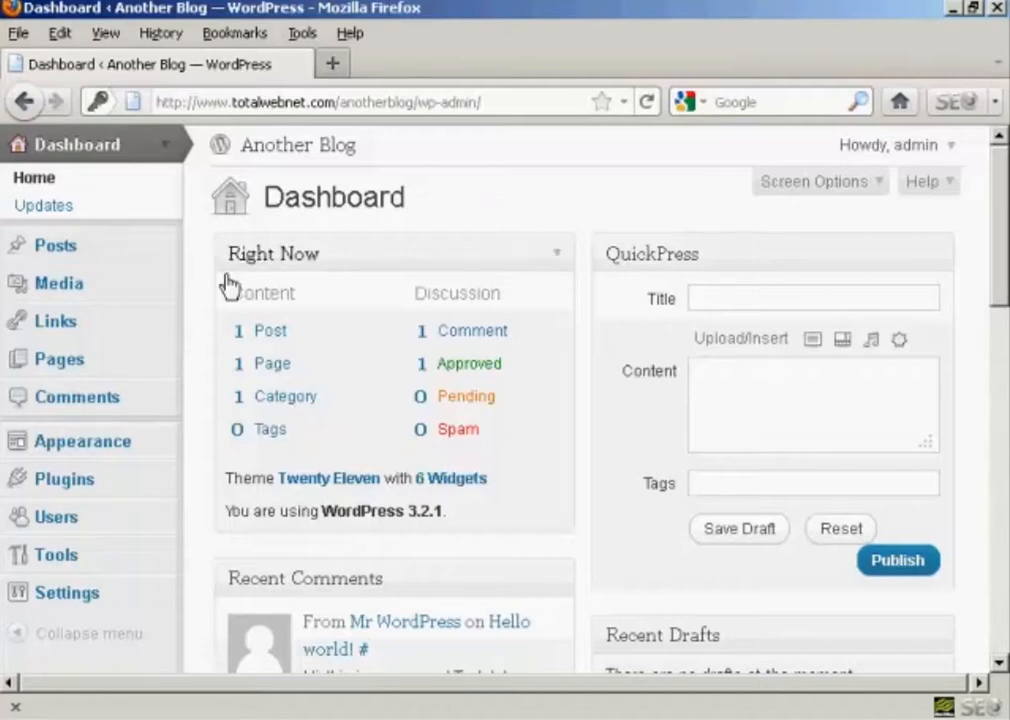
{"action": "mouse_move", "coordinate": [272, 364]}
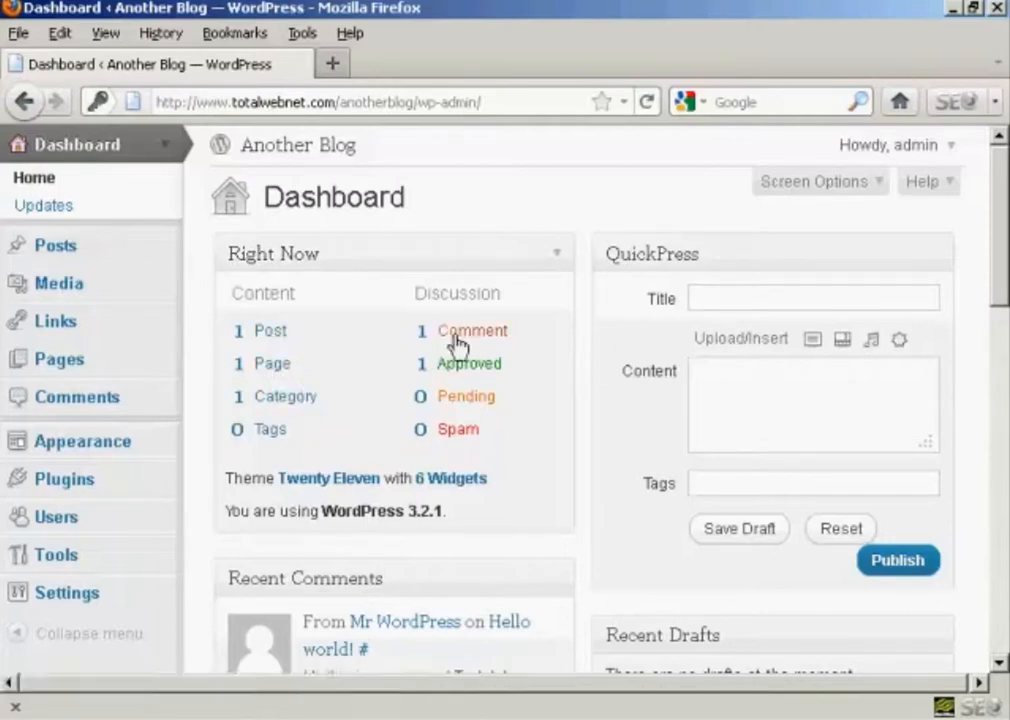
{"action": "mouse_move", "coordinate": [556, 268]}
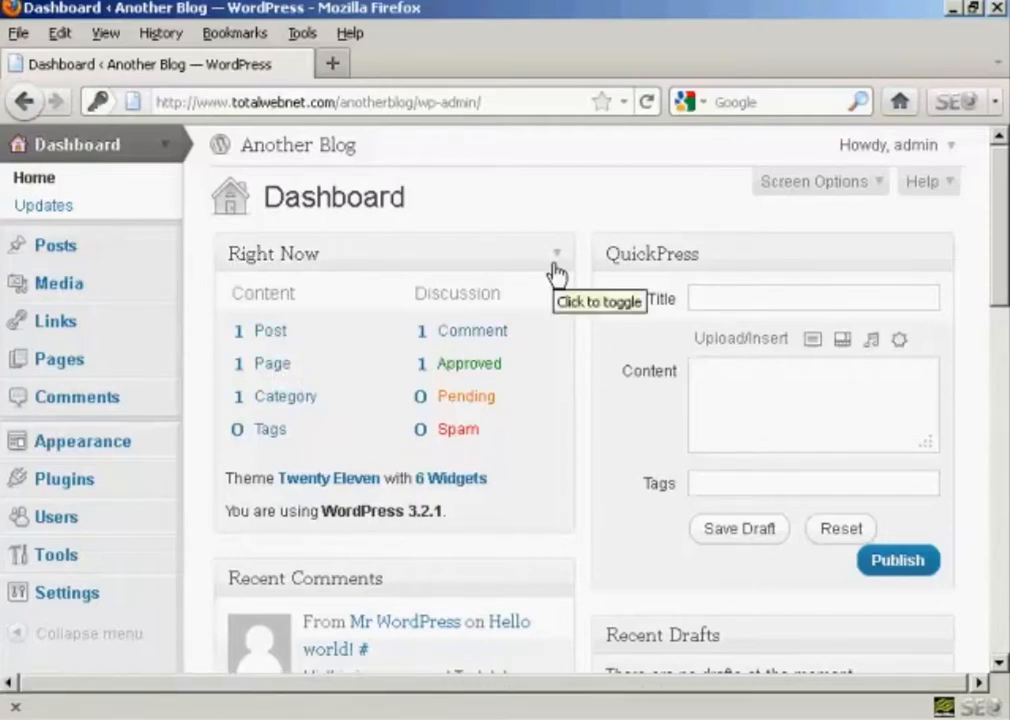
{"action": "mouse_move", "coordinate": [344, 368]}
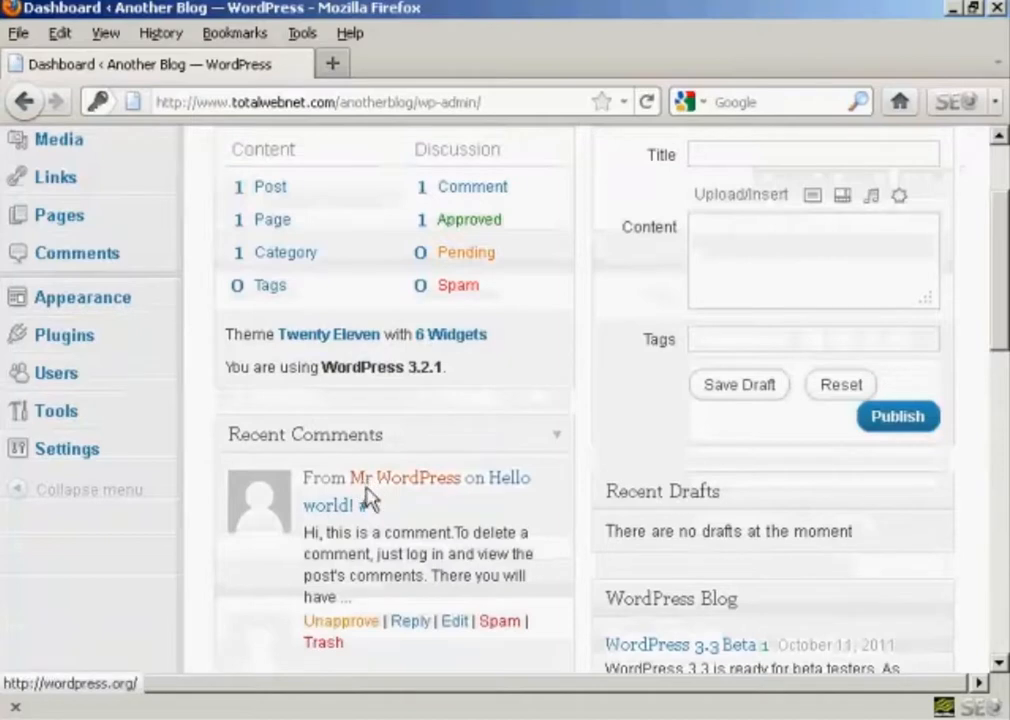
{"action": "mouse_move", "coordinate": [358, 648]}
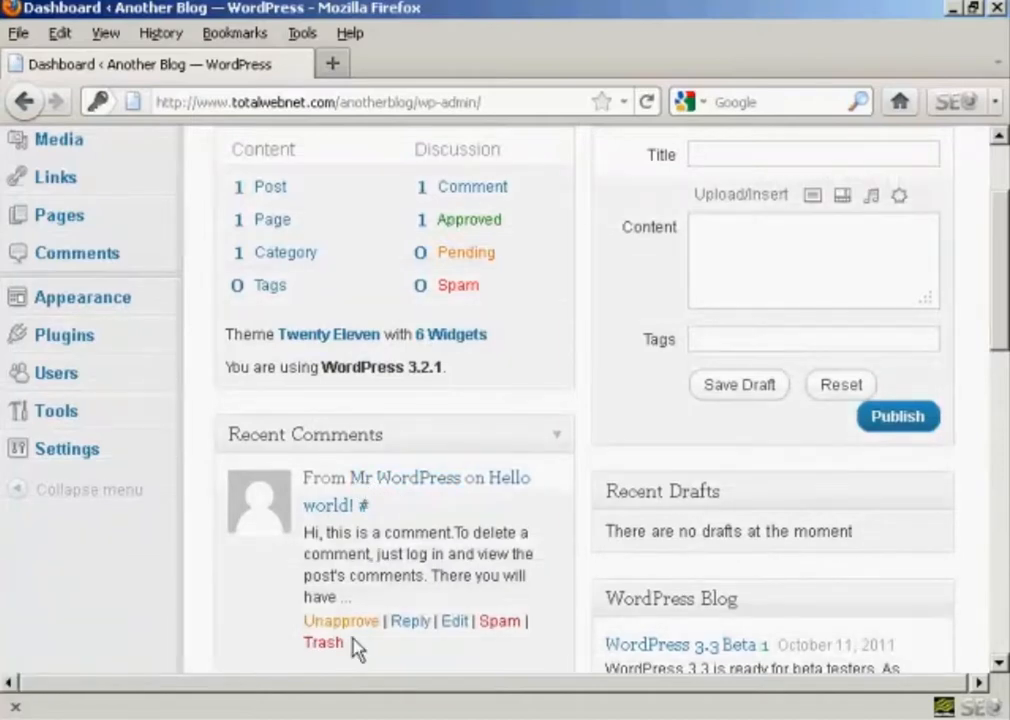
{"action": "mouse_move", "coordinate": [324, 642]}
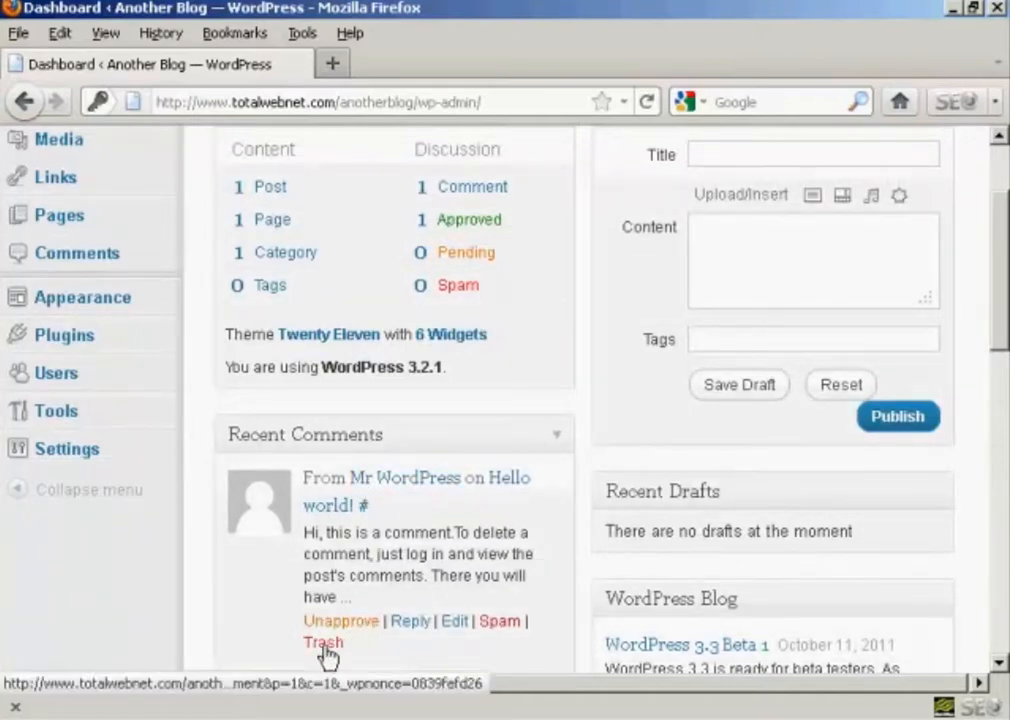
- Trash the sample comment from Mr WordPress under Recent Comments on the Dashboard
{"action": "left_click", "coordinate": [324, 640]}
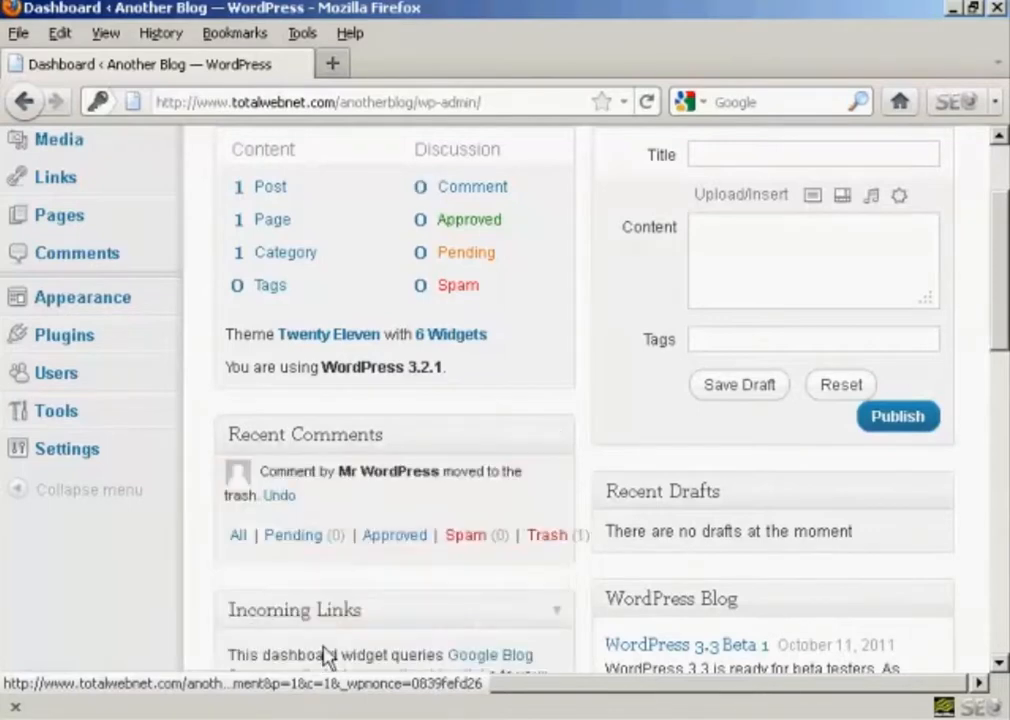
{"action": "mouse_move", "coordinate": [400, 434]}
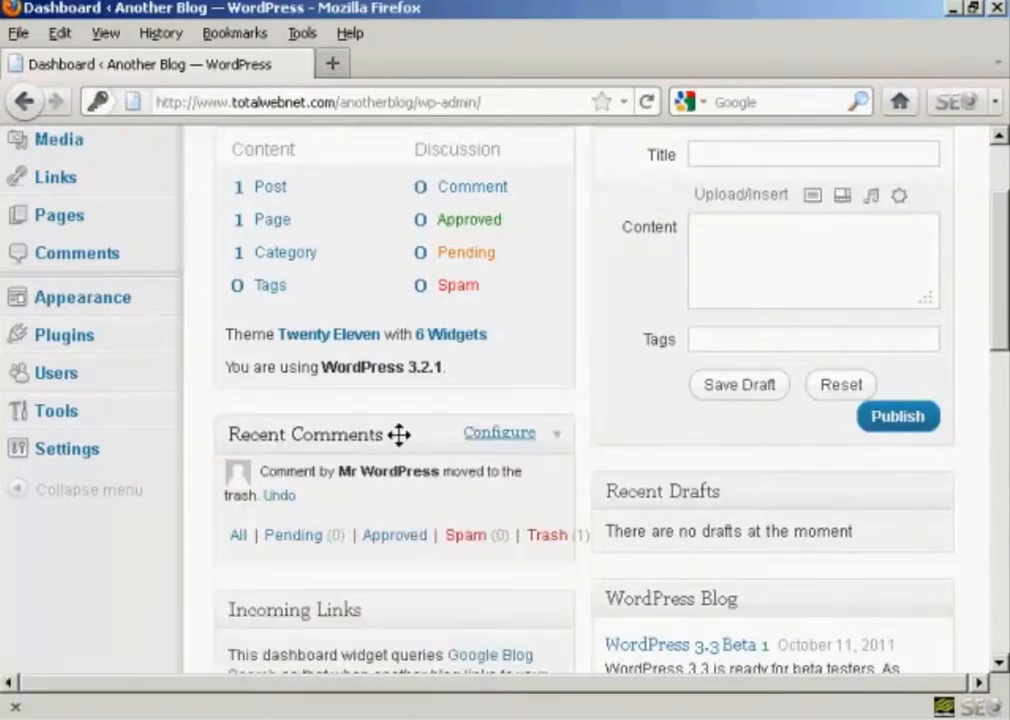
{"action": "mouse_move", "coordinate": [540, 336]}
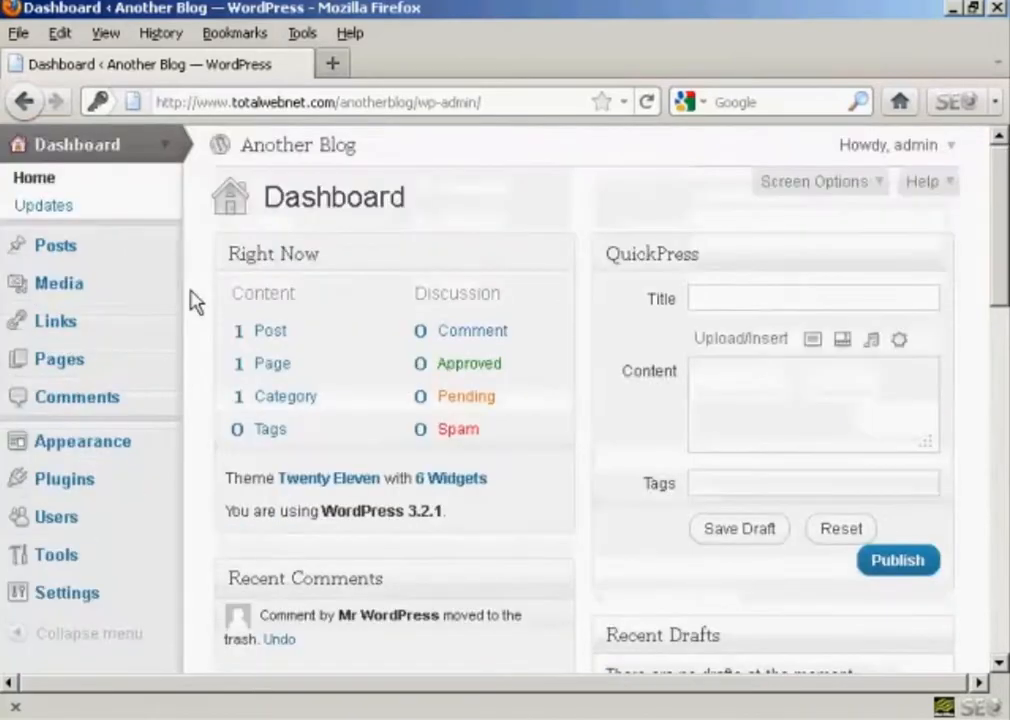
- Move the sample Hello world! post to the trash from the Posts list
{"action": "left_click", "coordinate": [56, 244]}
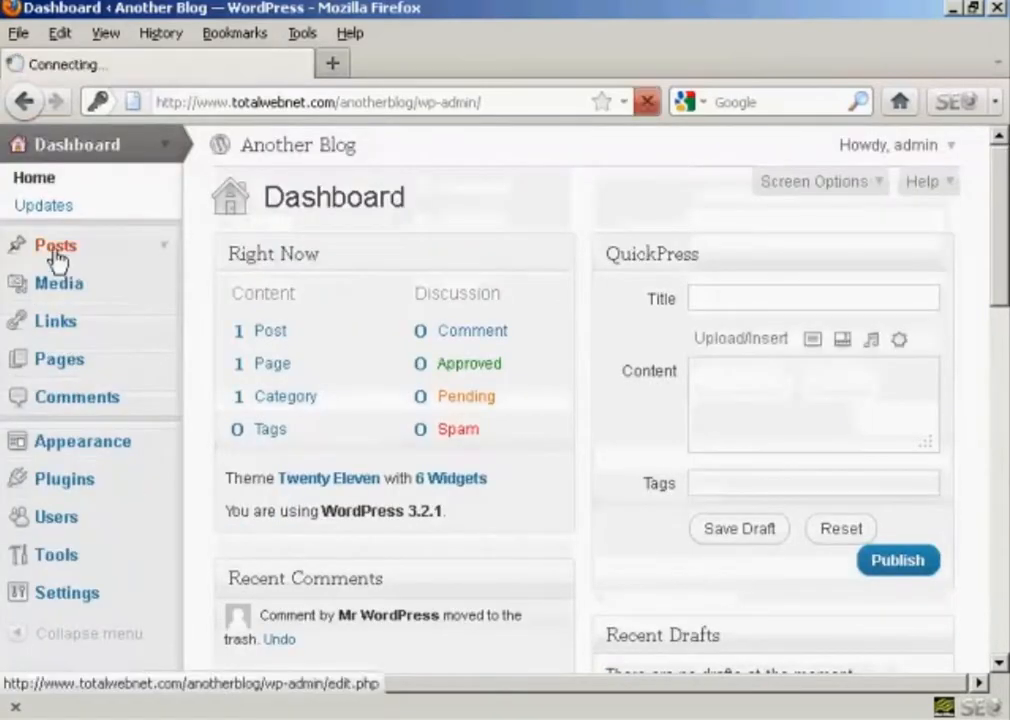
{"action": "left_click", "coordinate": [56, 244]}
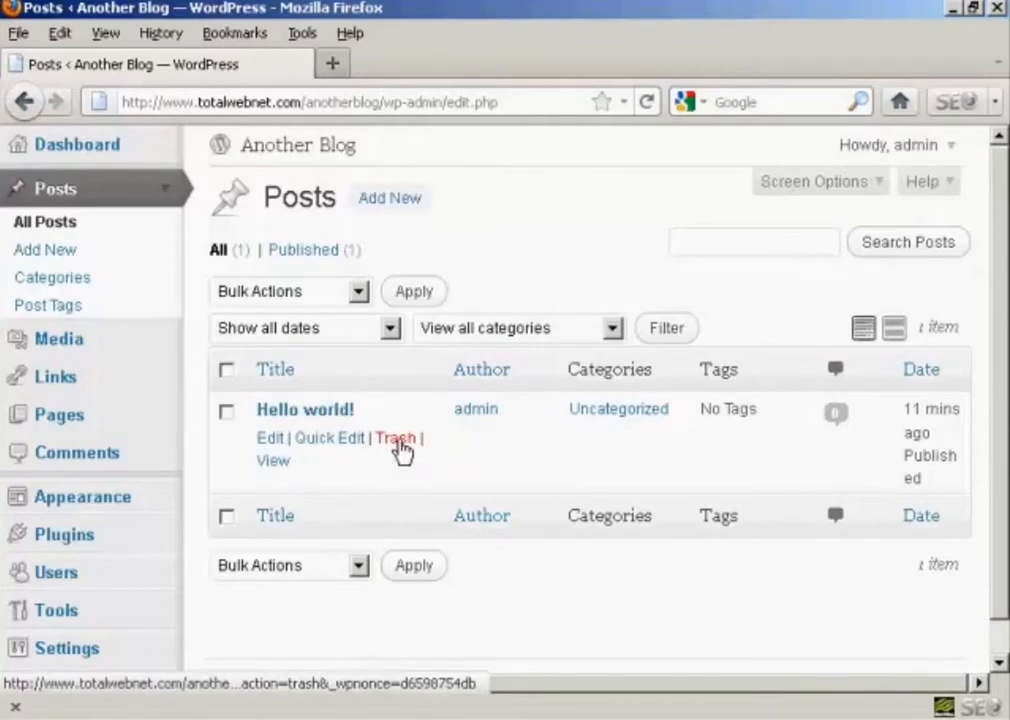
{"action": "left_click", "coordinate": [396, 438]}
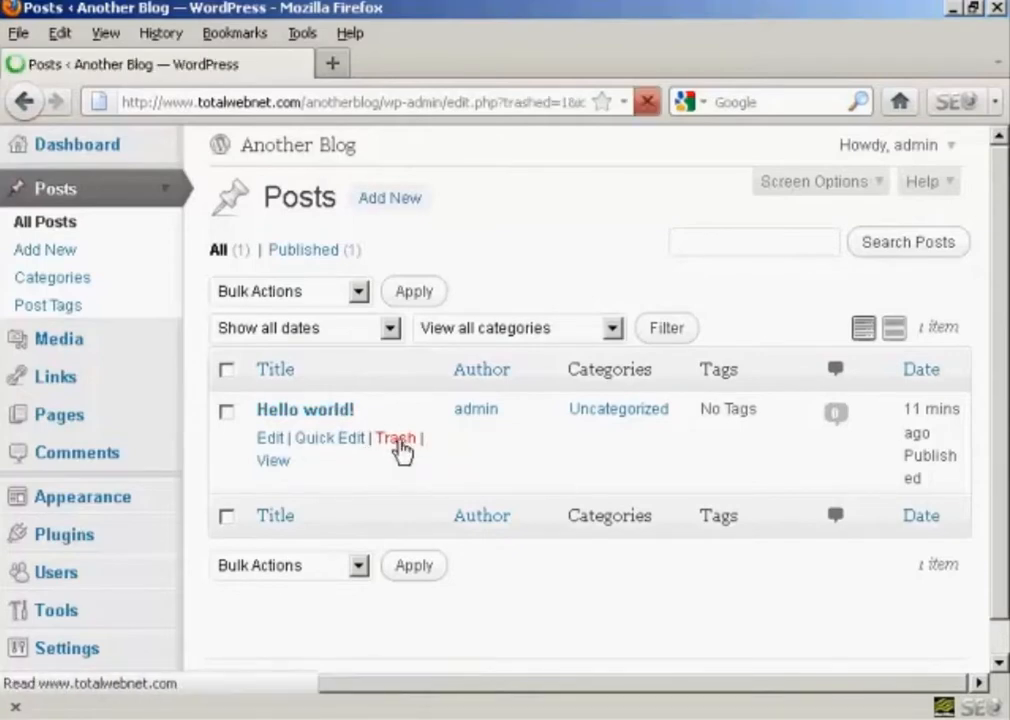
{"action": "left_click", "coordinate": [396, 438]}
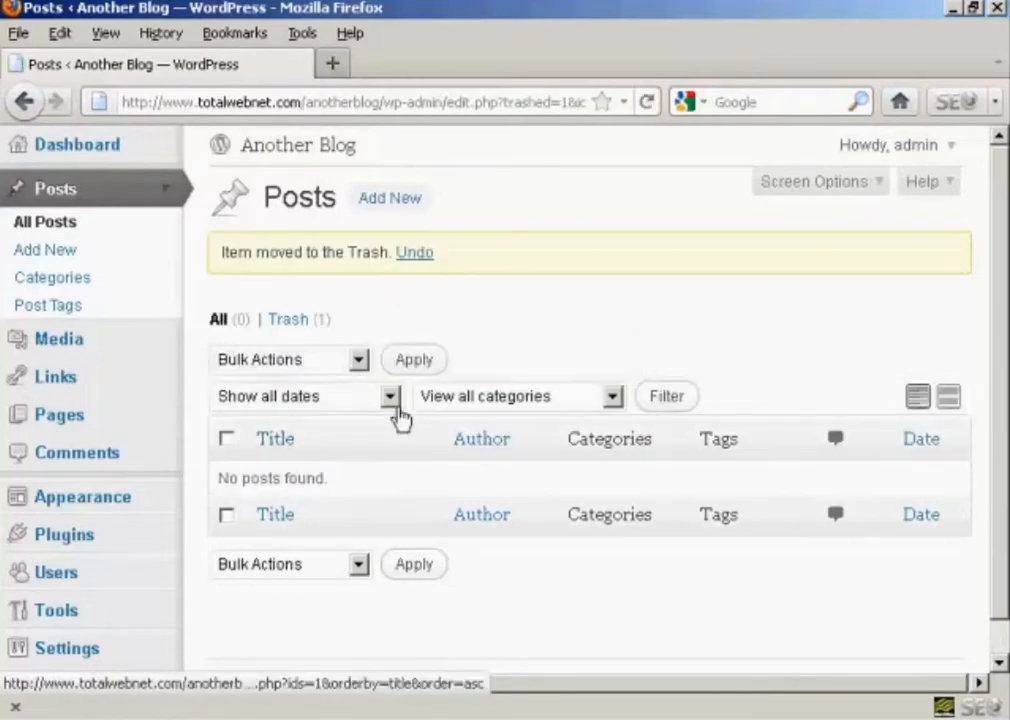
{"action": "mouse_move", "coordinate": [1000, 244]}
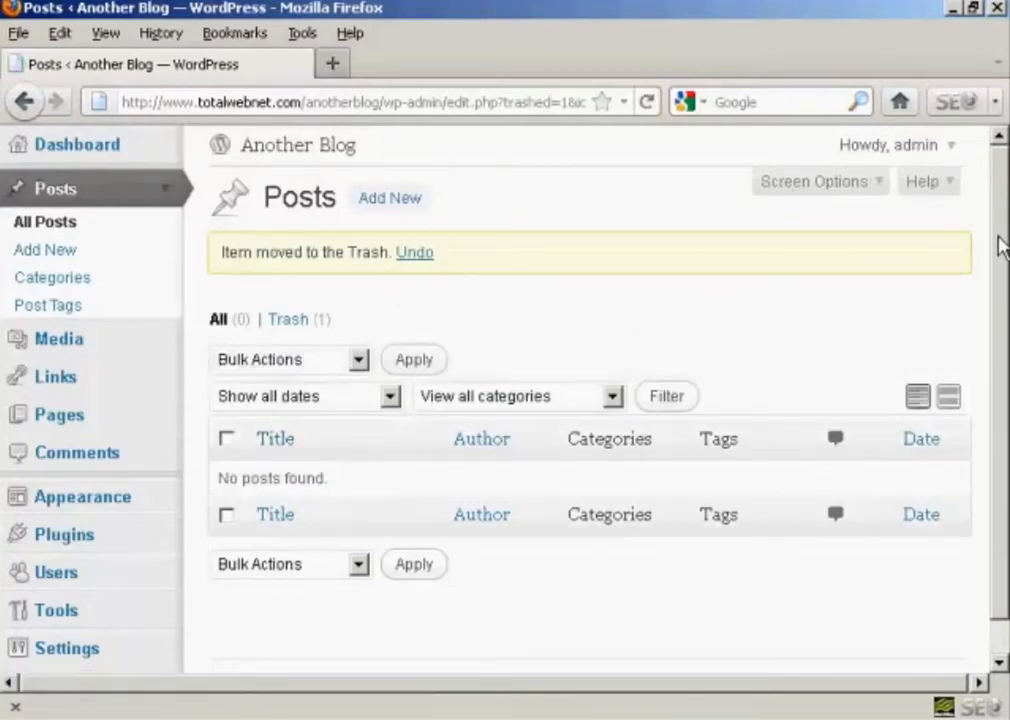
- Permanently delete the Hello world! post from the trash, leaving no posts
{"action": "scroll", "scroll_direction": "down", "scroll_amount": 3}
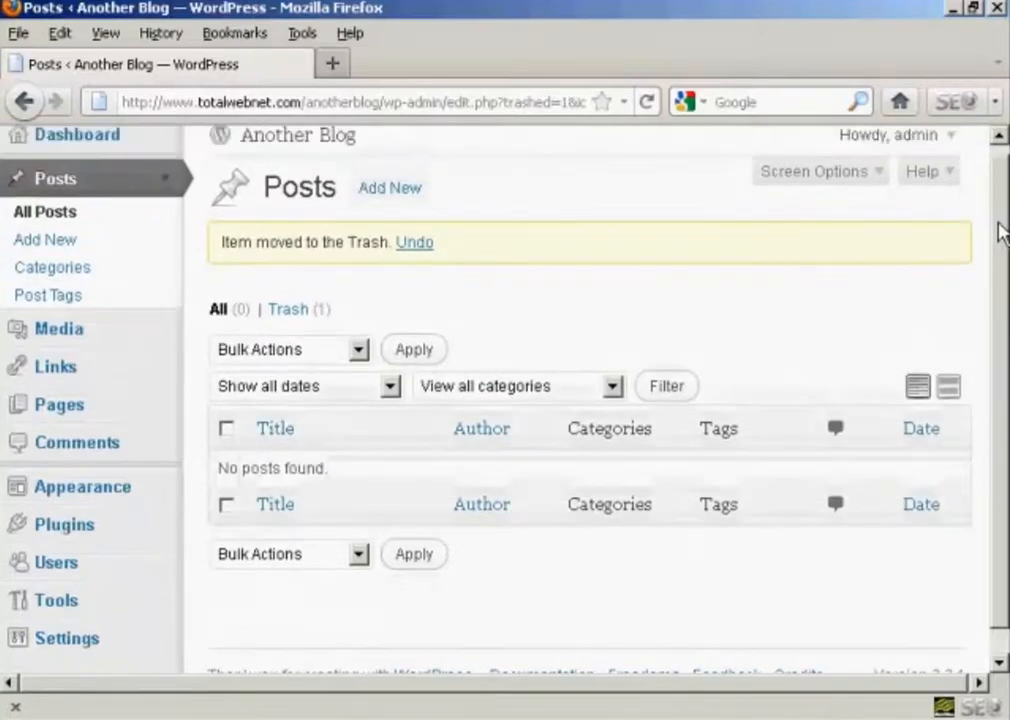
{"action": "left_click", "coordinate": [288, 308]}
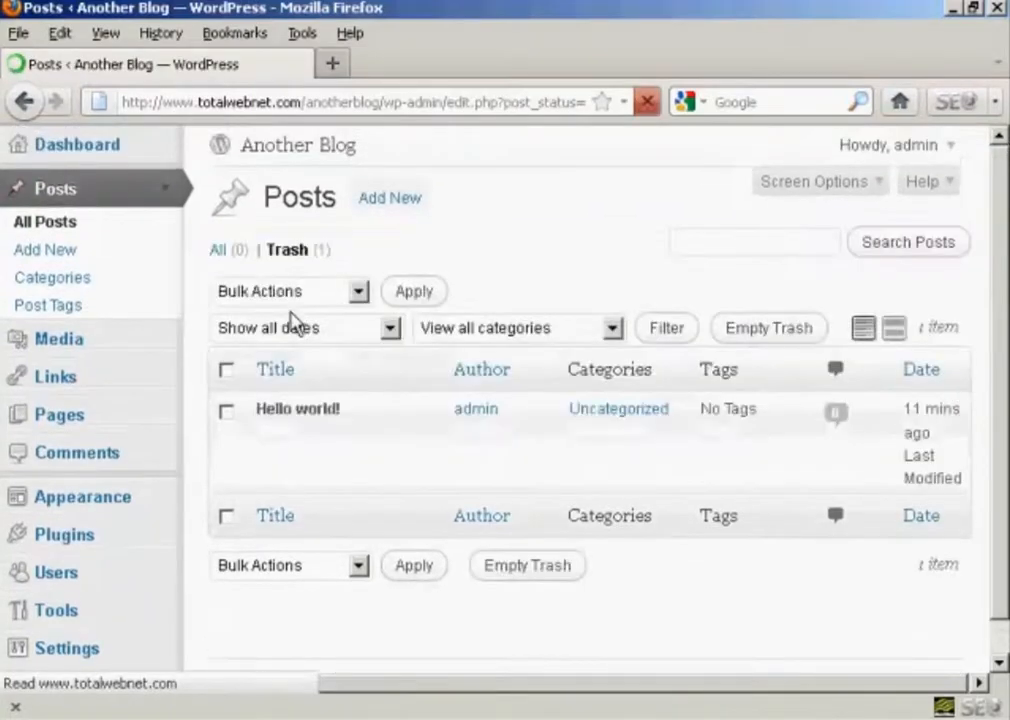
{"action": "mouse_move", "coordinate": [296, 408]}
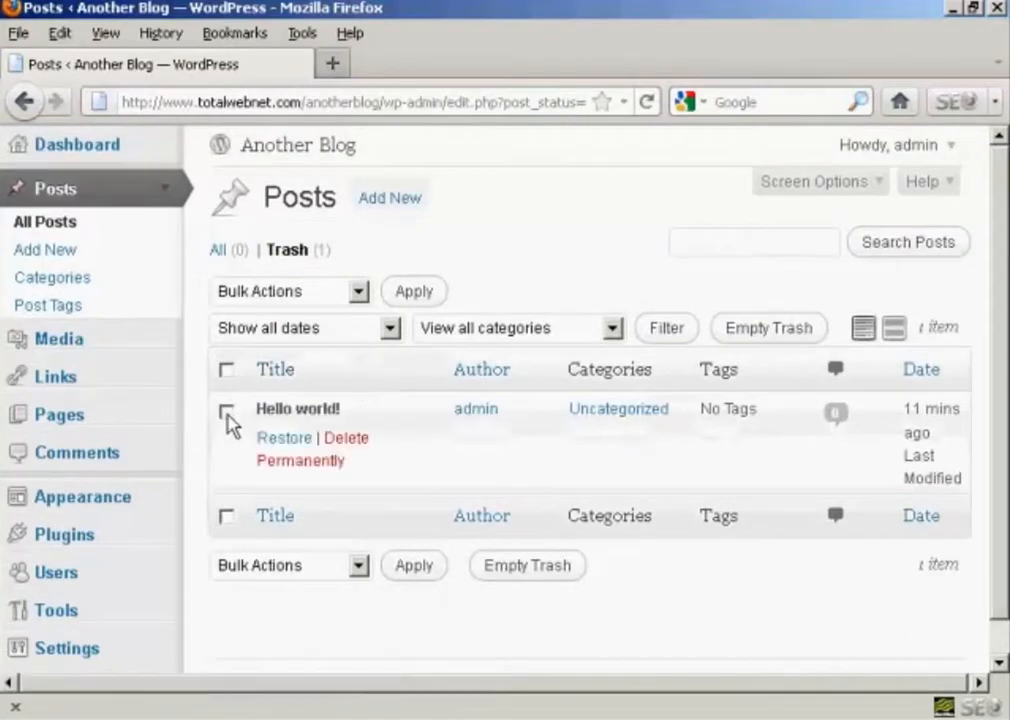
{"action": "mouse_move", "coordinate": [348, 438]}
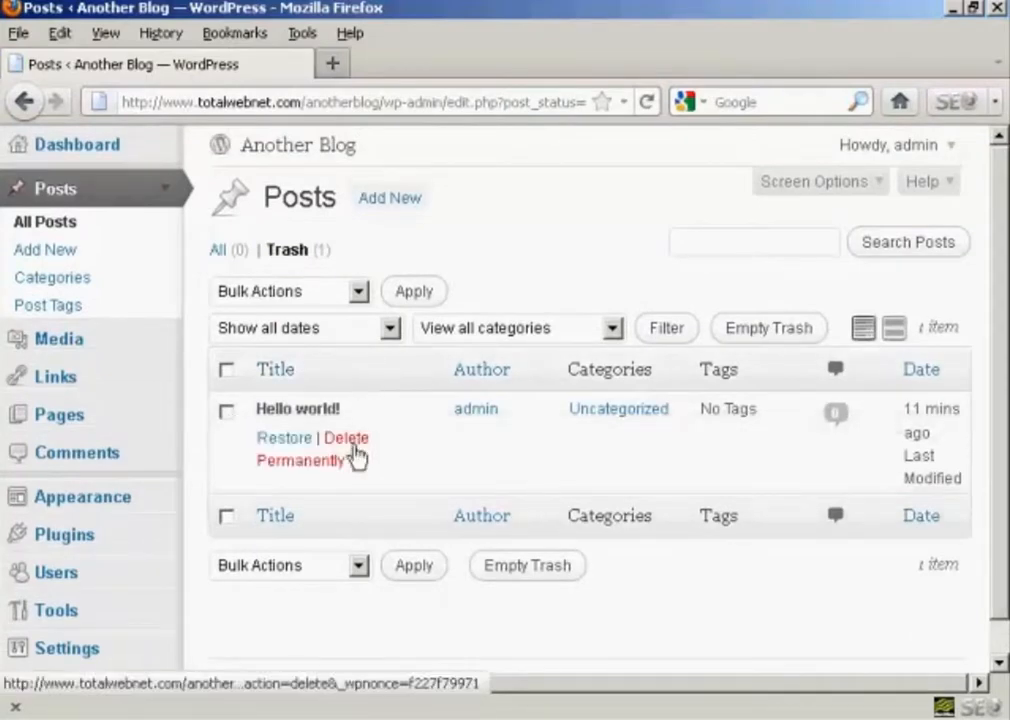
{"action": "left_click", "coordinate": [344, 436]}
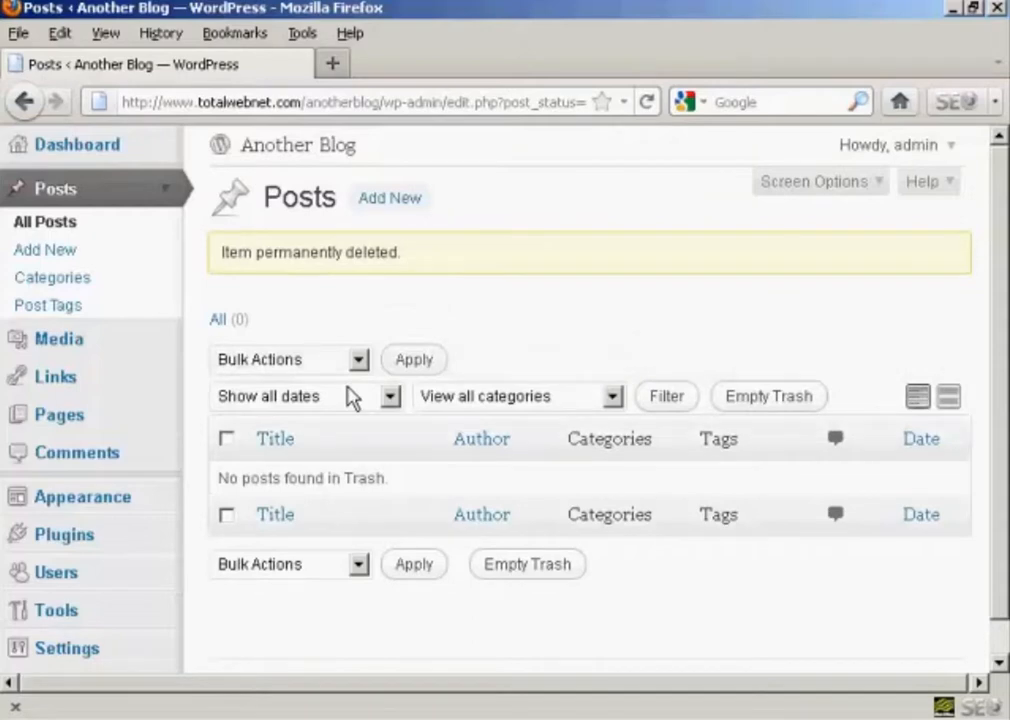
{"action": "mouse_move", "coordinate": [364, 360]}
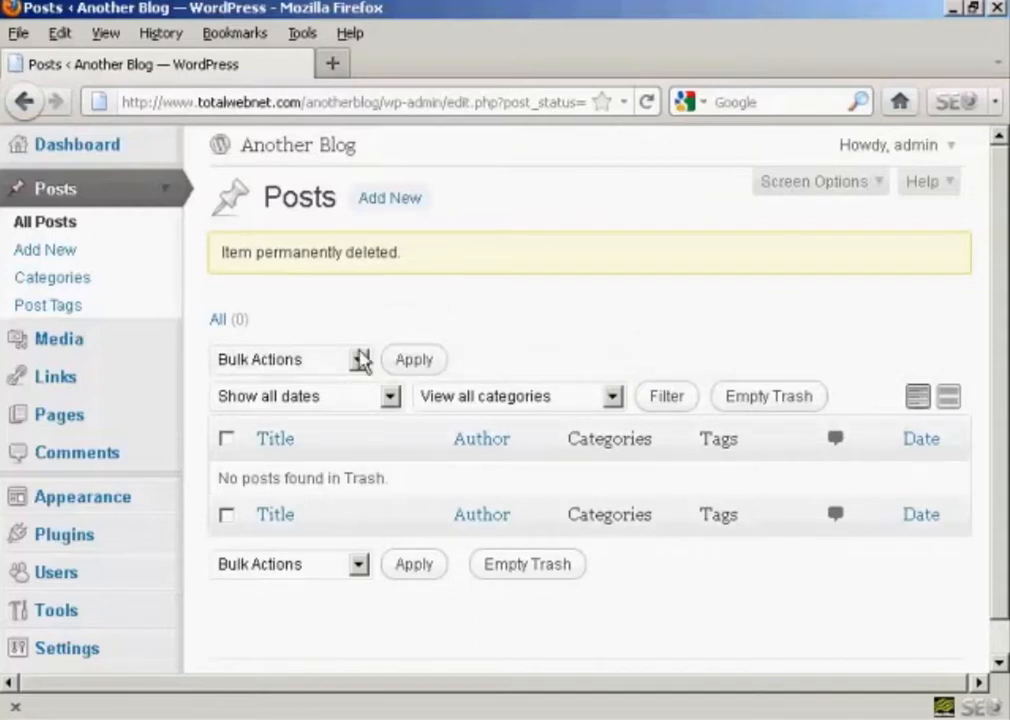
{"action": "mouse_move", "coordinate": [56, 376]}
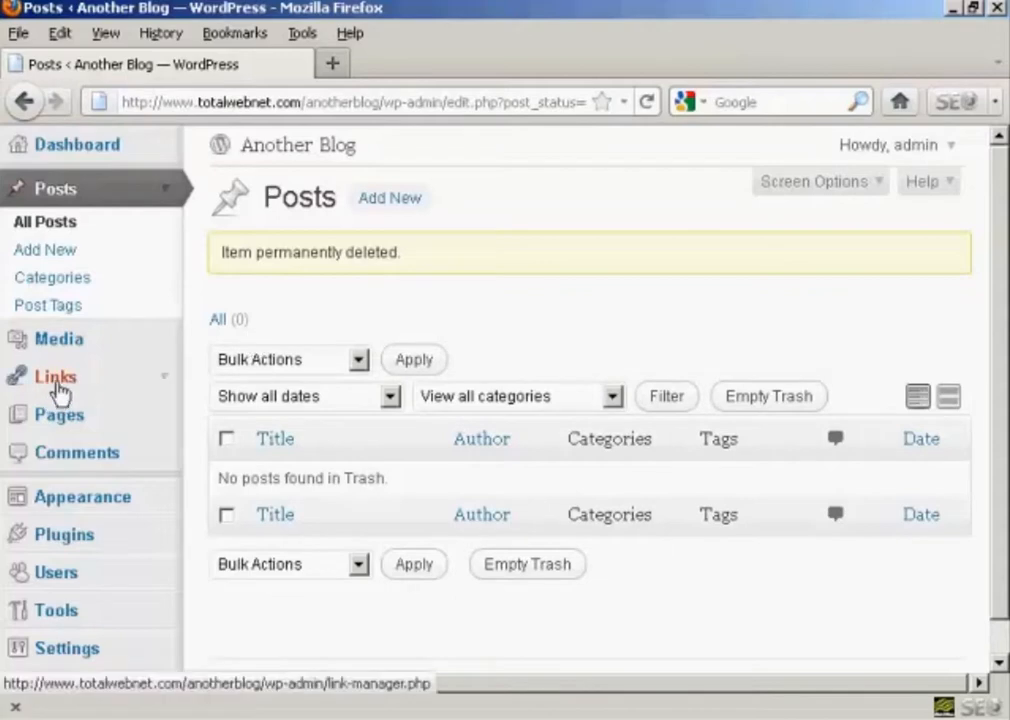
- Select all seven default blogroll links on the Links screen
{"action": "left_click", "coordinate": [56, 376]}
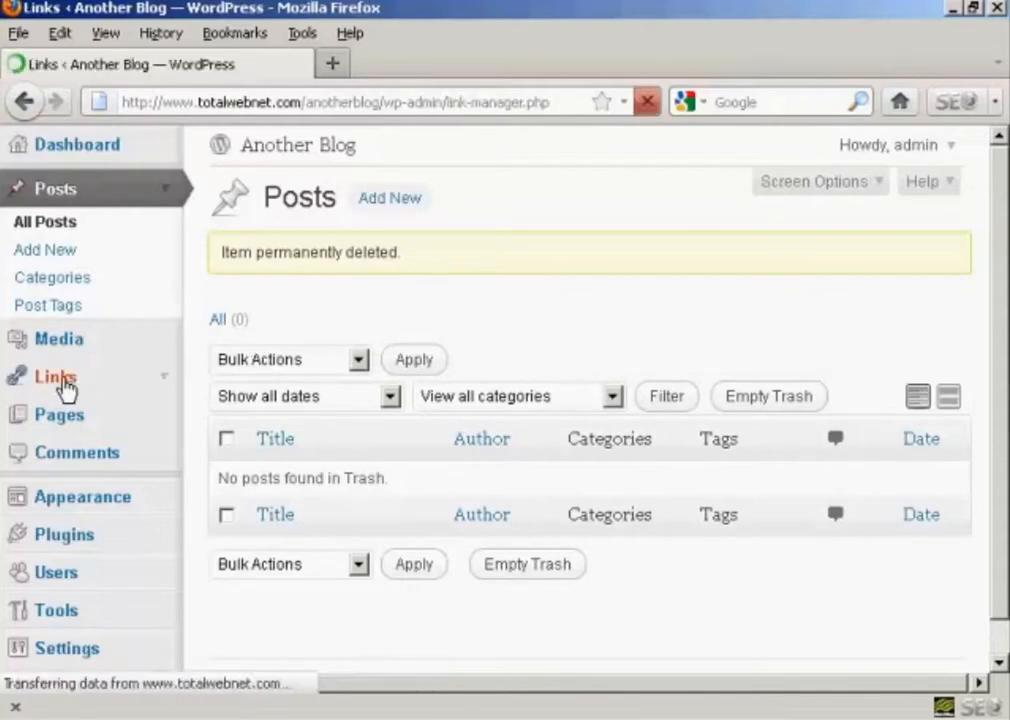
{"action": "left_click", "coordinate": [56, 376]}
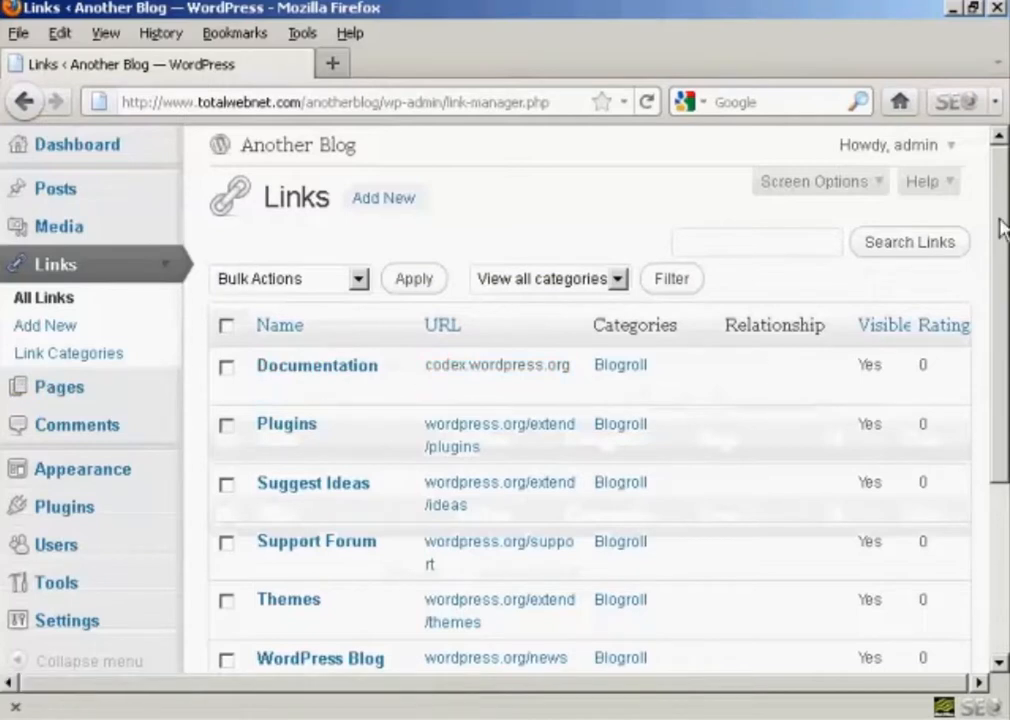
{"action": "scroll", "scroll_direction": "down", "scroll_amount": 3}
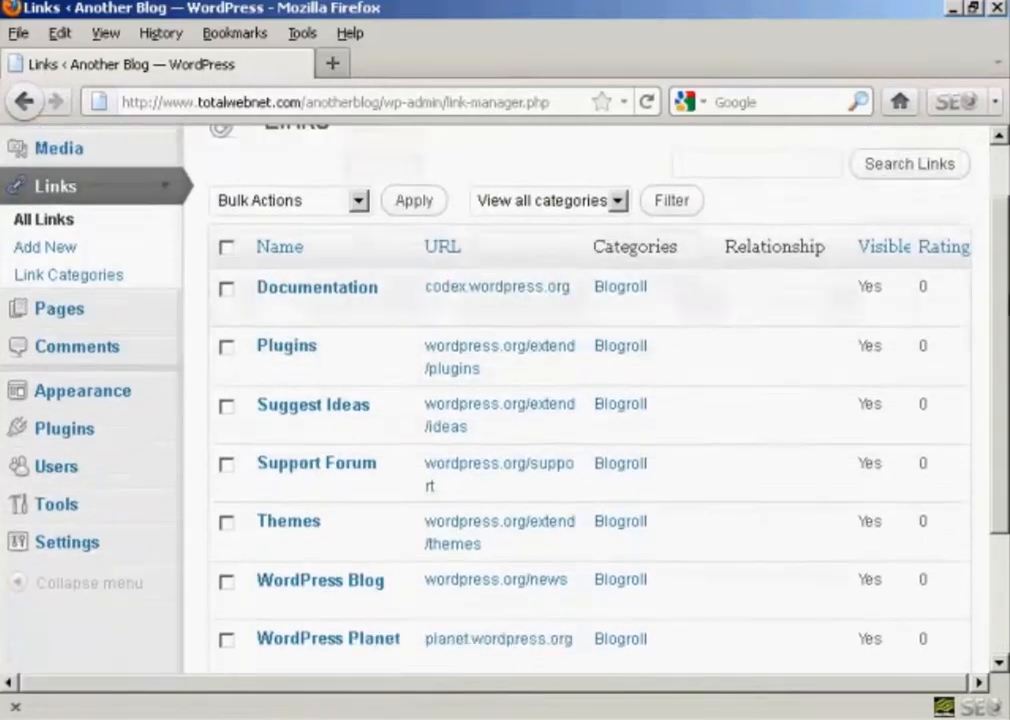
{"action": "scroll", "scroll_direction": "down", "scroll_amount": 3}
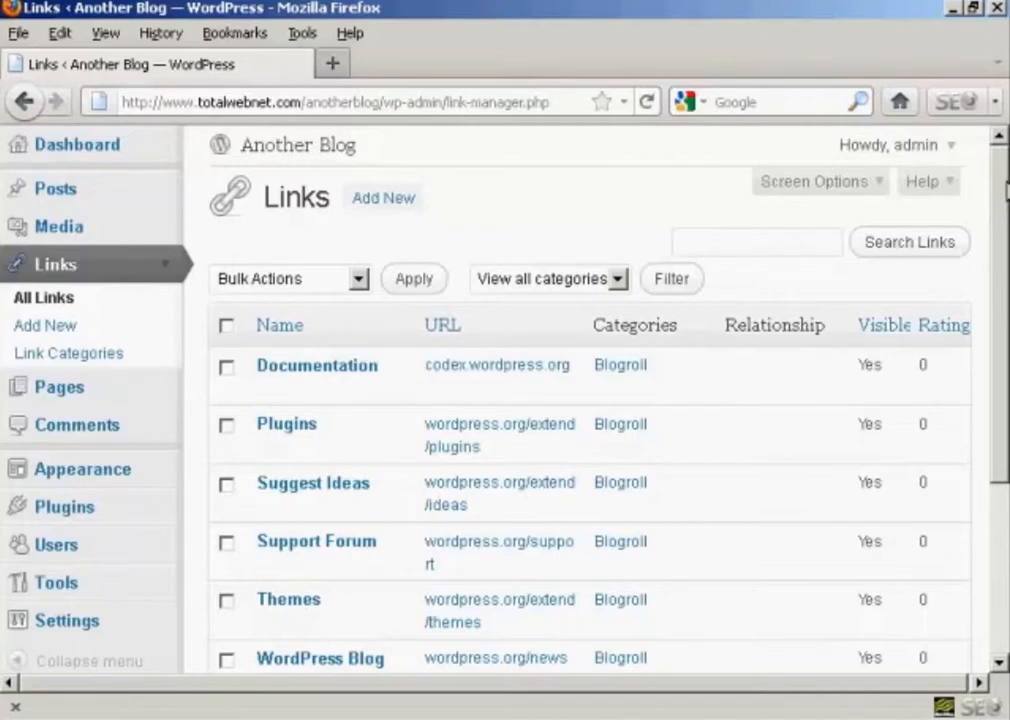
{"action": "mouse_move", "coordinate": [280, 324]}
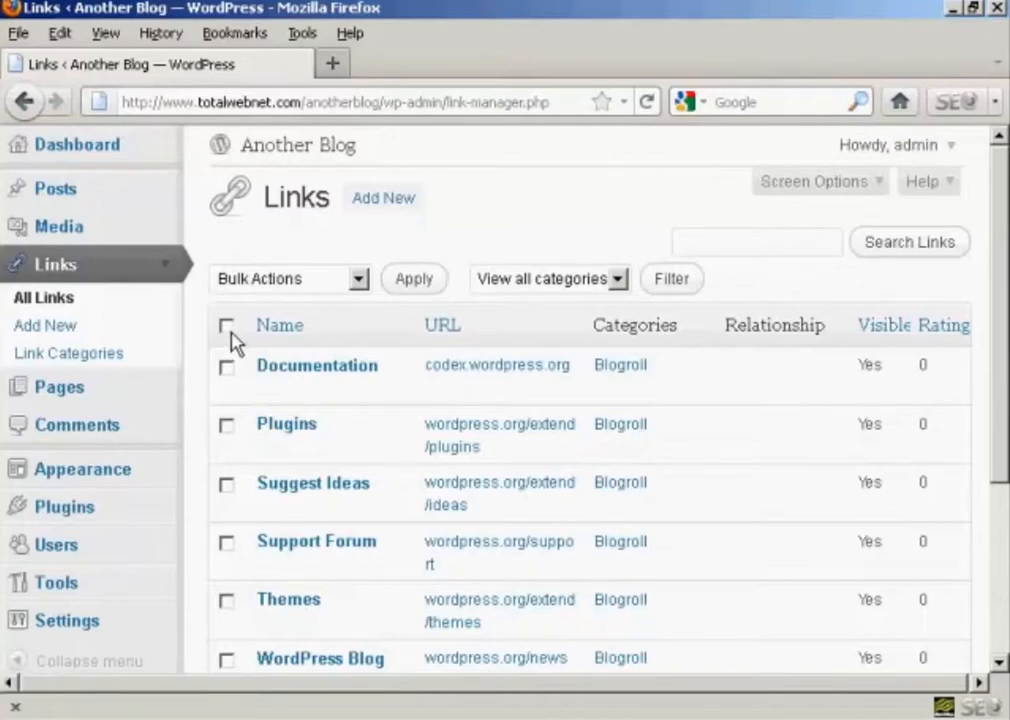
{"action": "left_click", "coordinate": [228, 324]}
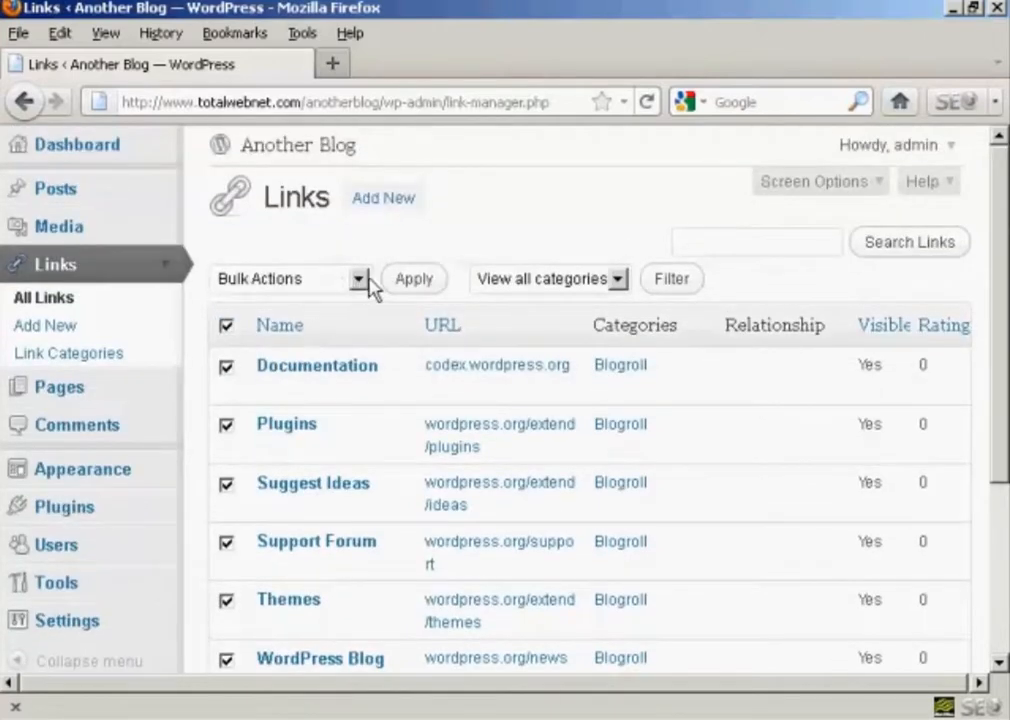
- Delete the selected links with the Delete bulk action so no links remain
{"action": "left_click", "coordinate": [290, 278]}
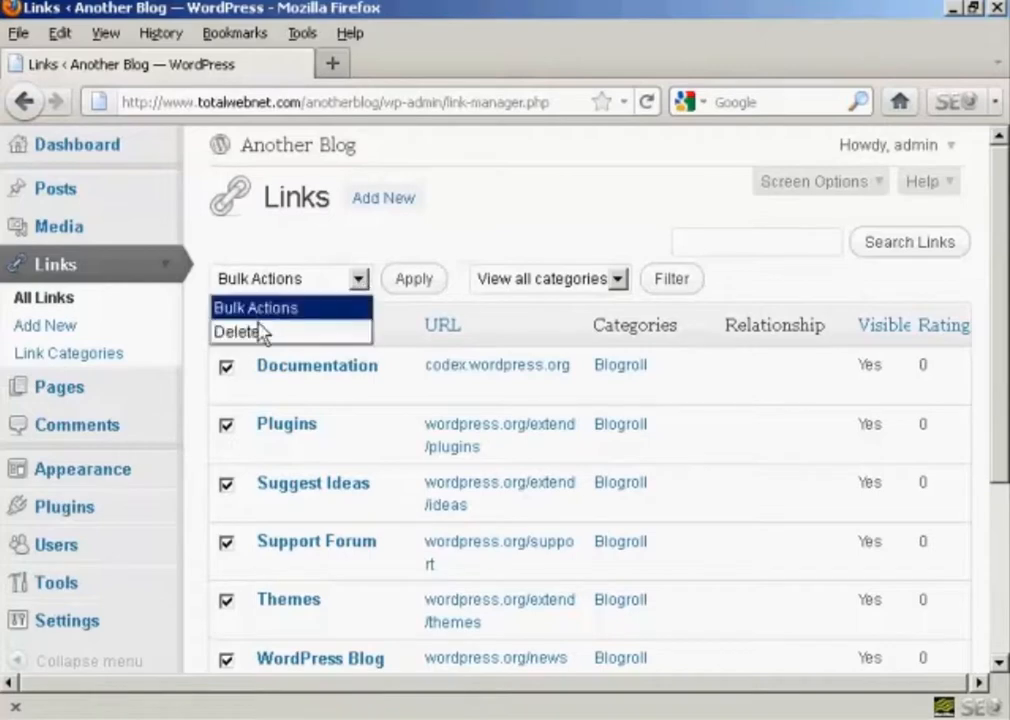
{"action": "left_click", "coordinate": [236, 332]}
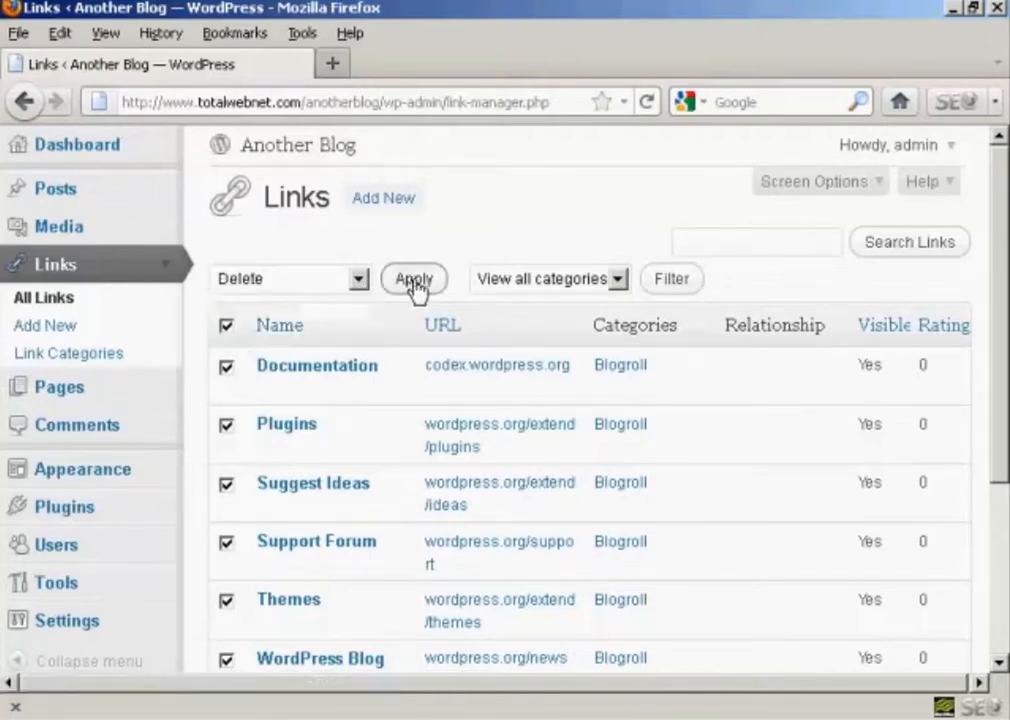
{"action": "left_click", "coordinate": [412, 278]}
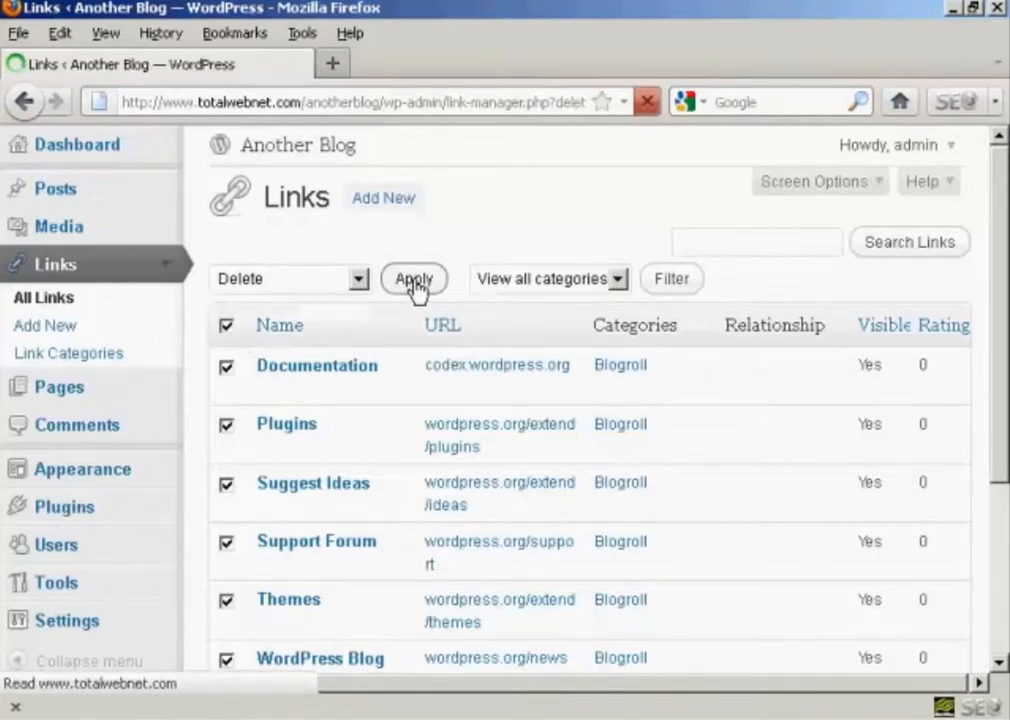
{"action": "left_click", "coordinate": [412, 280]}
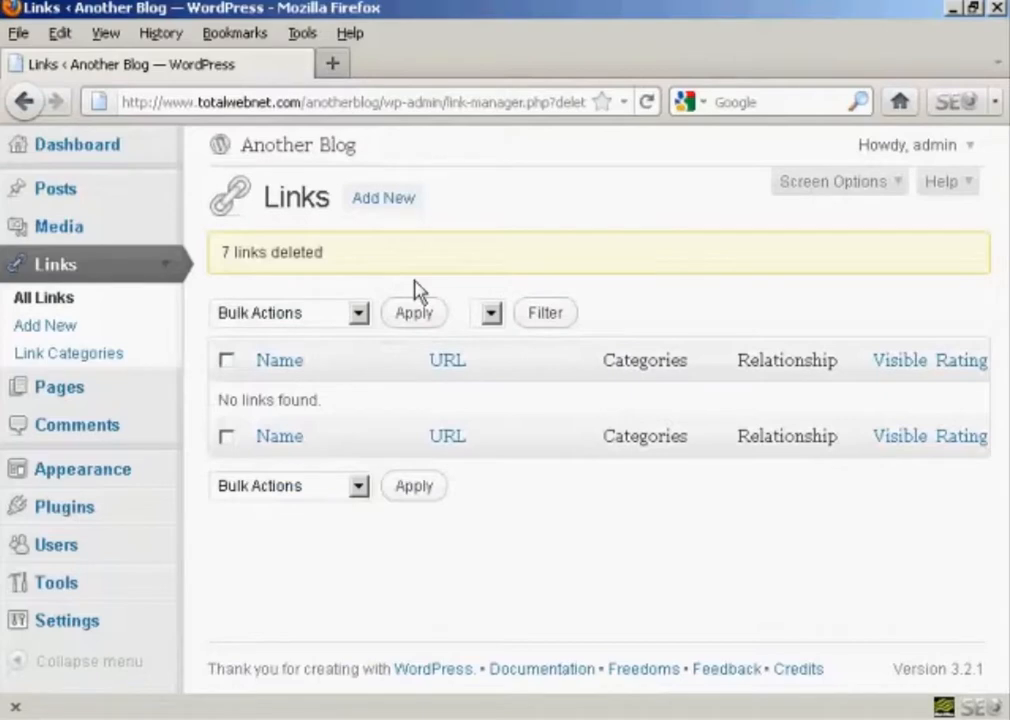
{"action": "mouse_move", "coordinate": [124, 262]}
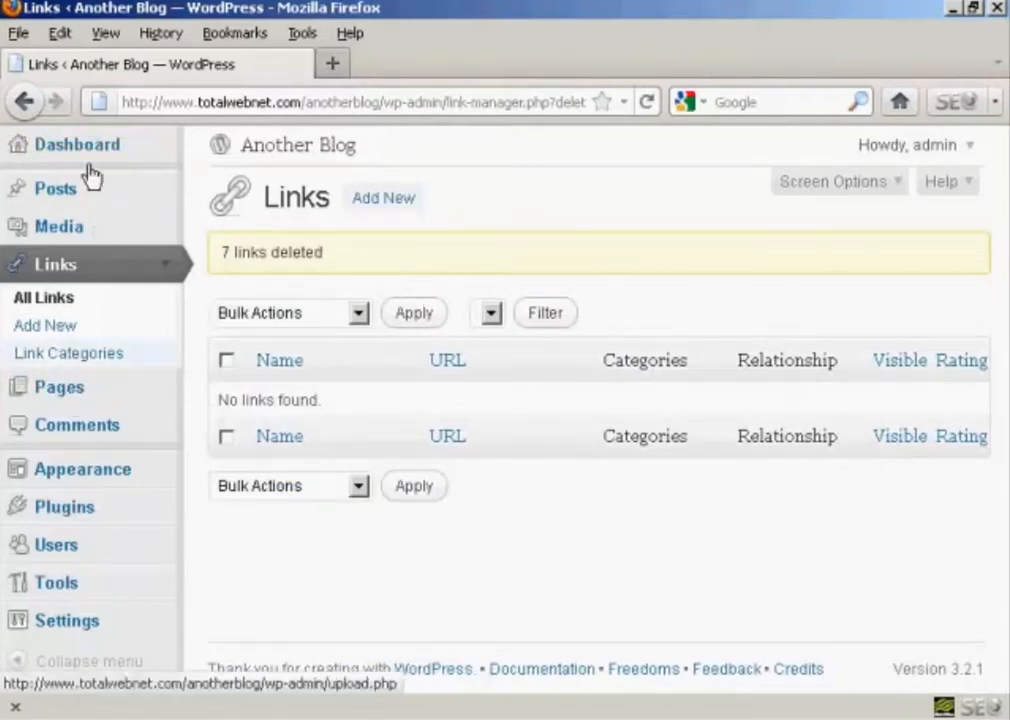
- Reach the Pages list via the Dashboard's Right Now count and trash the Sample Page
{"action": "left_click", "coordinate": [76, 144]}
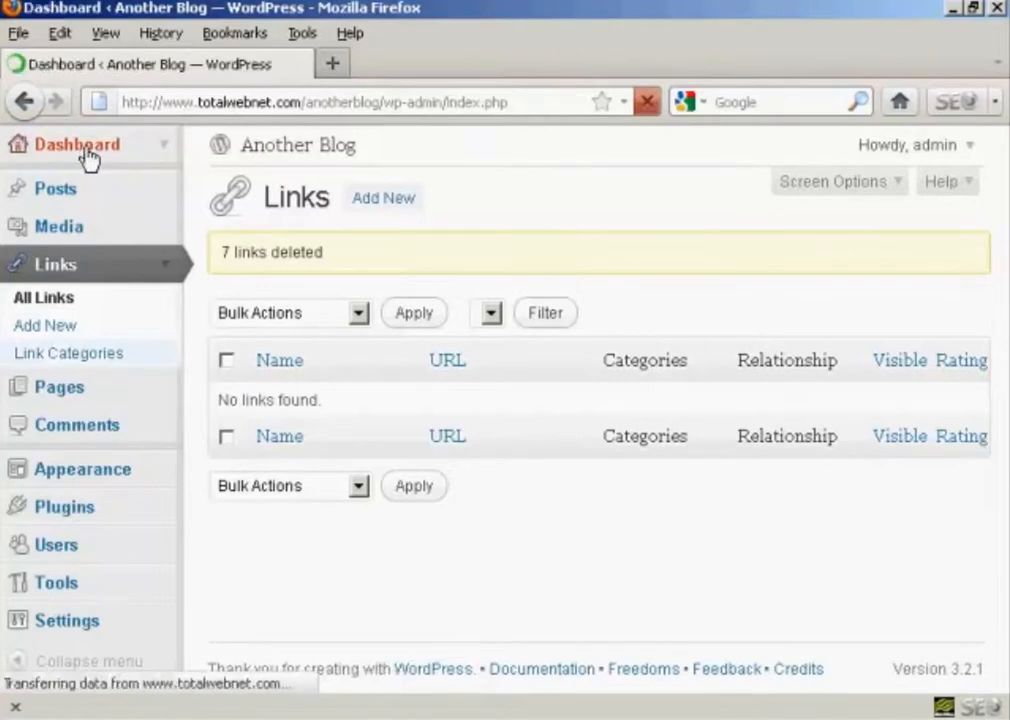
{"action": "left_click", "coordinate": [76, 144]}
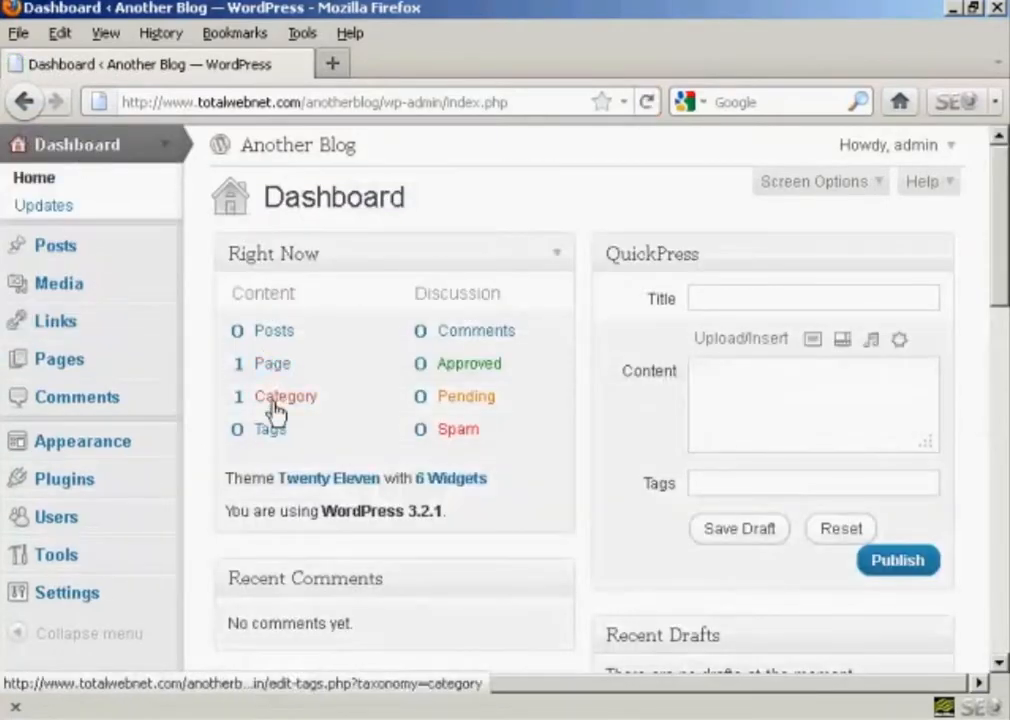
{"action": "mouse_move", "coordinate": [270, 376]}
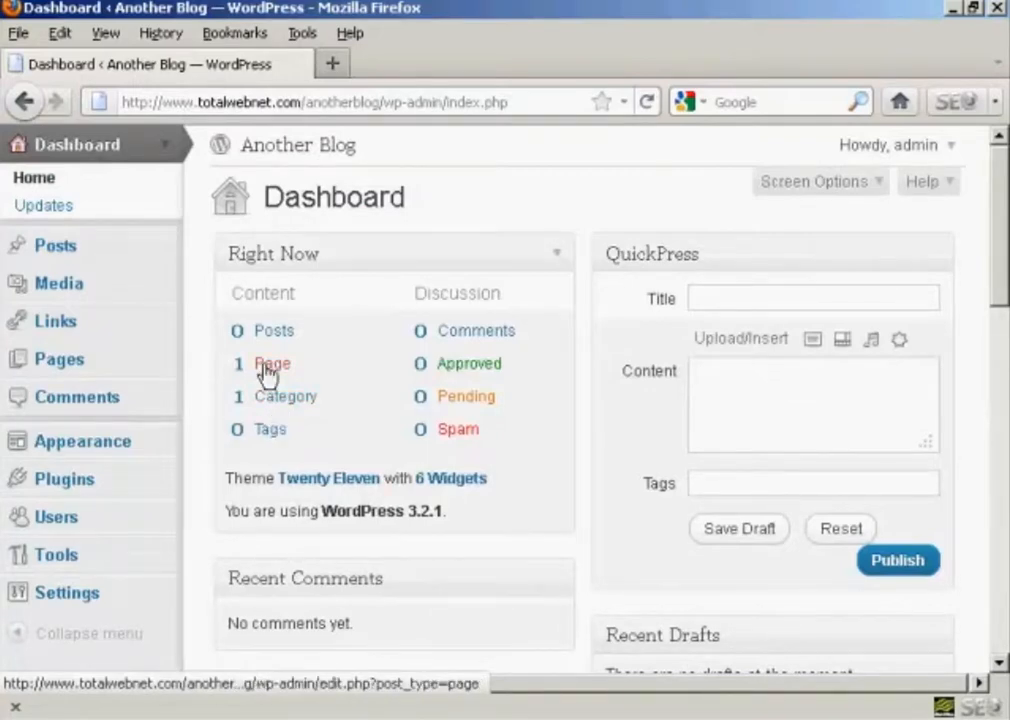
{"action": "left_click", "coordinate": [272, 364]}
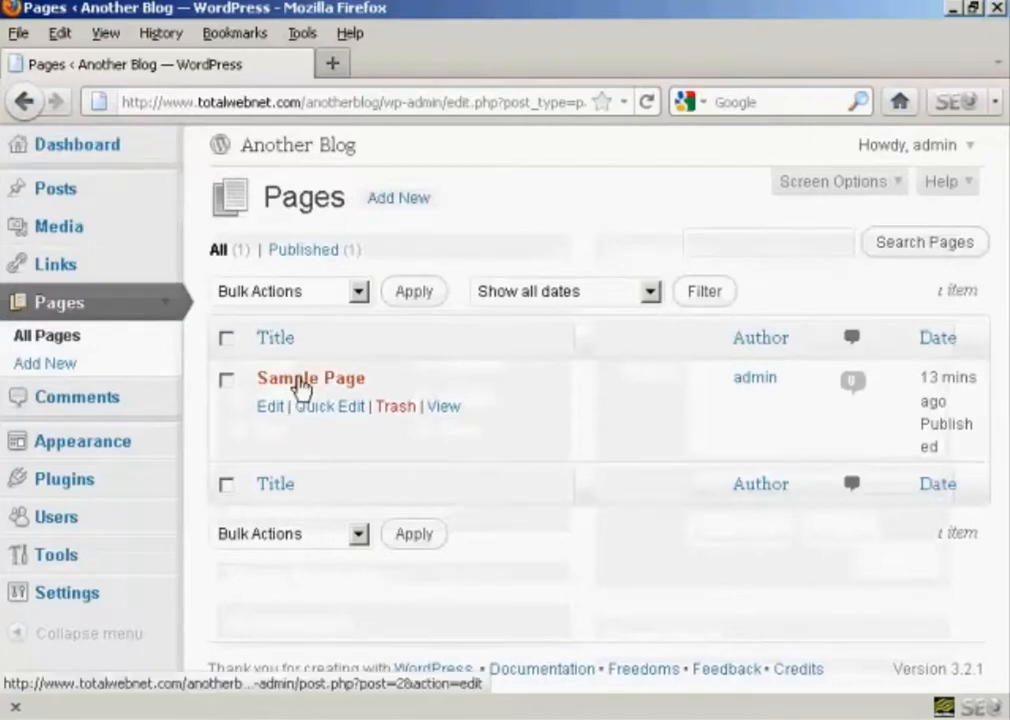
{"action": "mouse_move", "coordinate": [310, 378]}
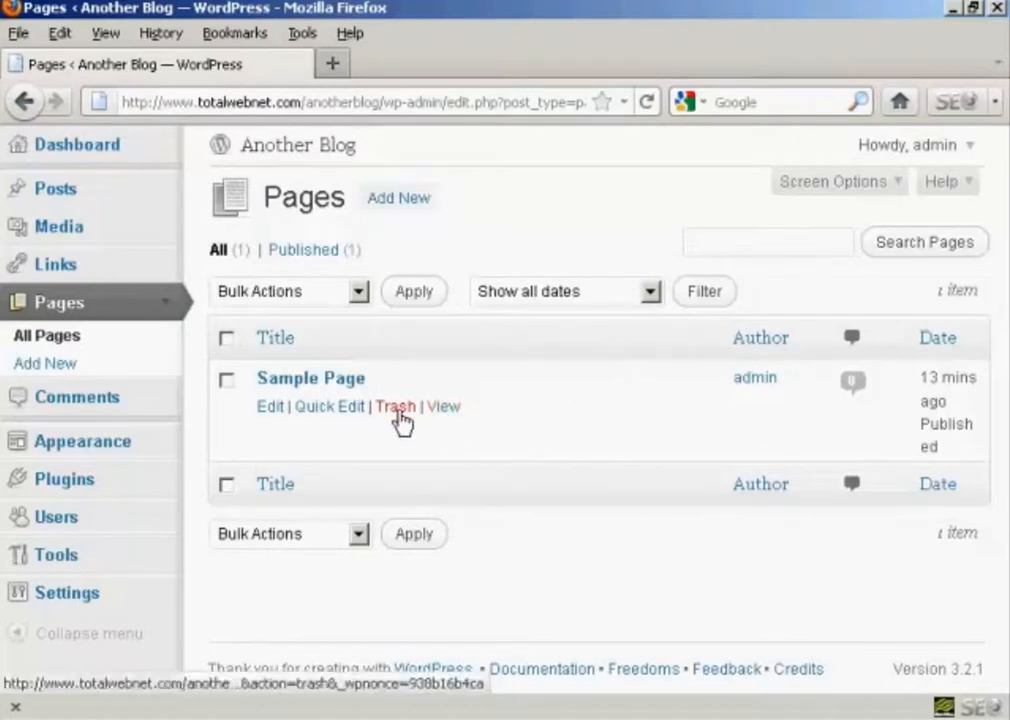
{"action": "mouse_move", "coordinate": [396, 406]}
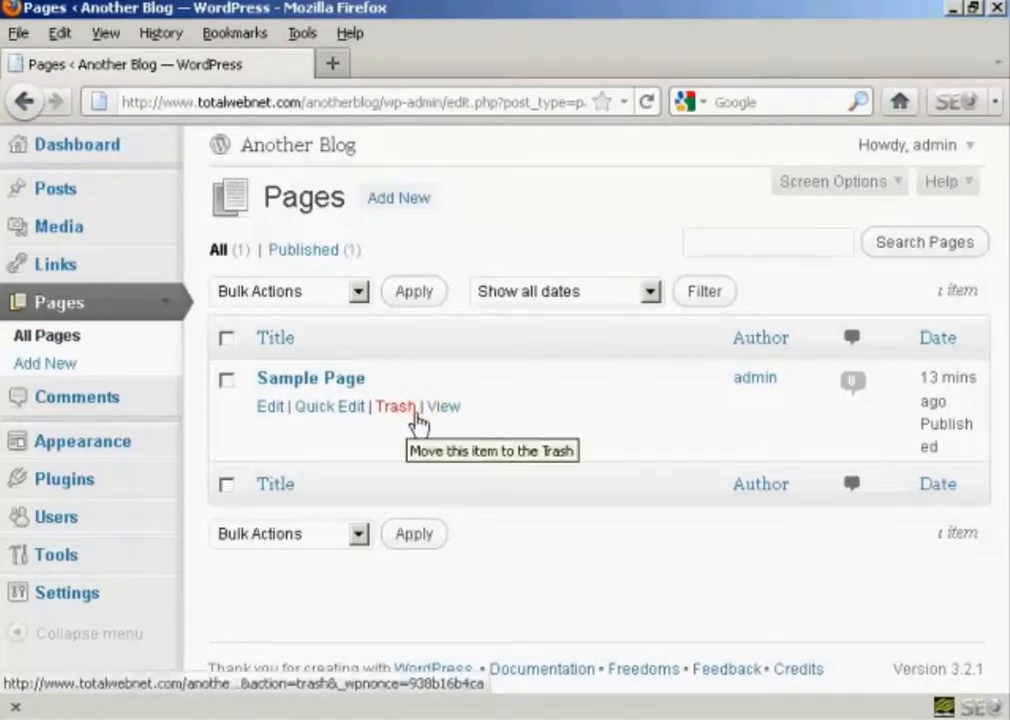
{"action": "left_click", "coordinate": [396, 406]}
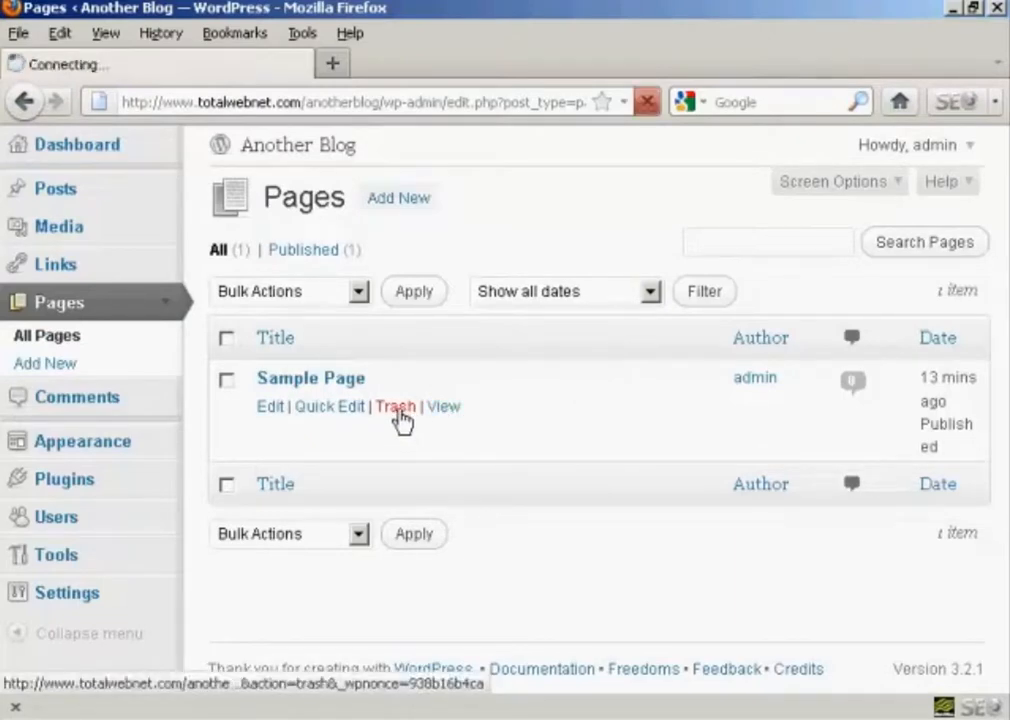
{"action": "left_click", "coordinate": [396, 406]}
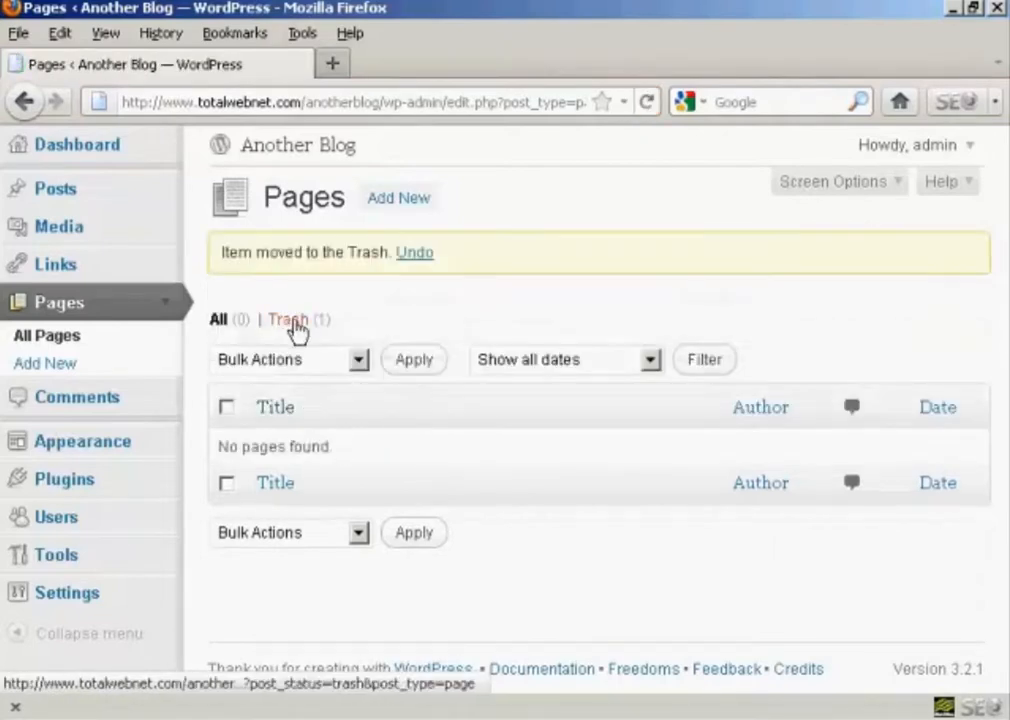
- In the pages Trash view, select all and apply Delete Permanently to remove the Sample Page
{"action": "left_click", "coordinate": [288, 320]}
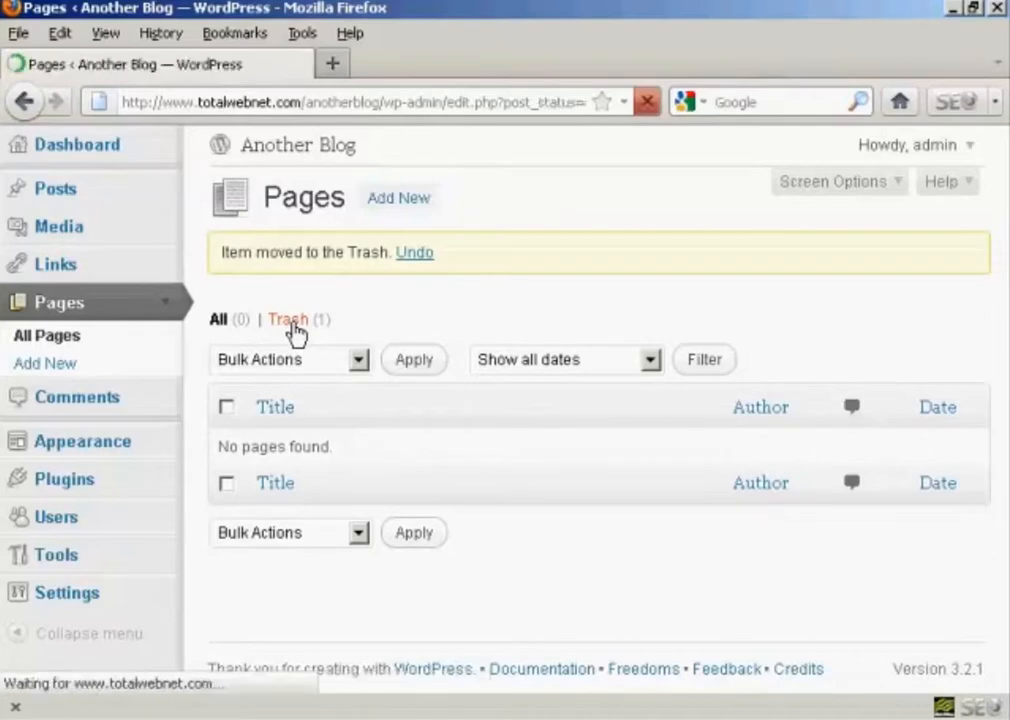
{"action": "left_click", "coordinate": [288, 320]}
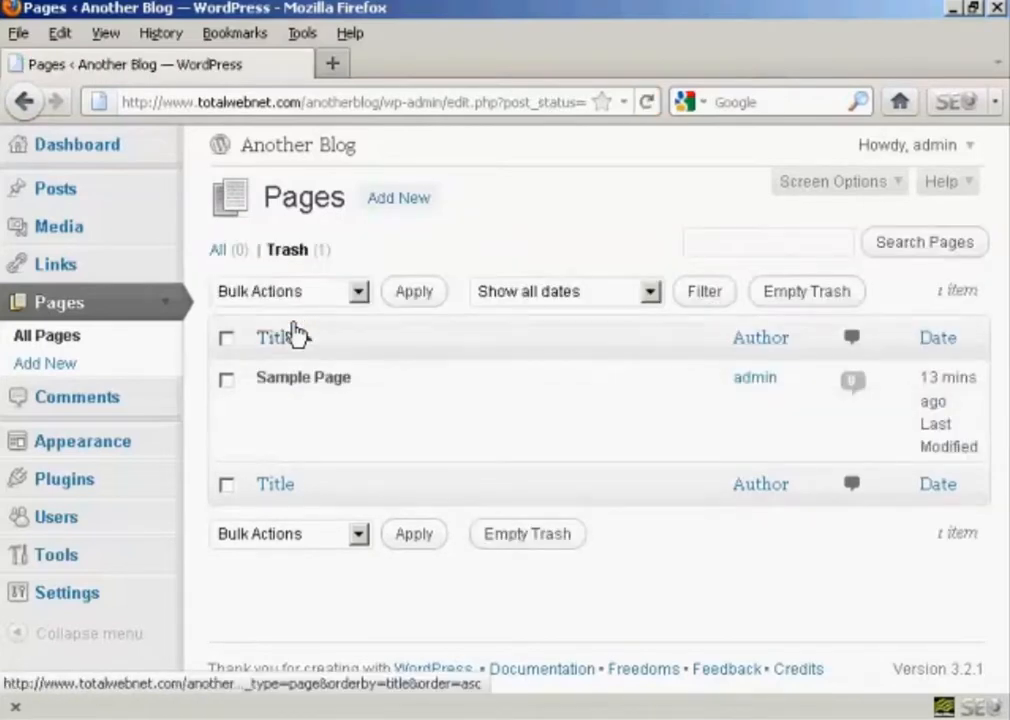
{"action": "mouse_move", "coordinate": [228, 344]}
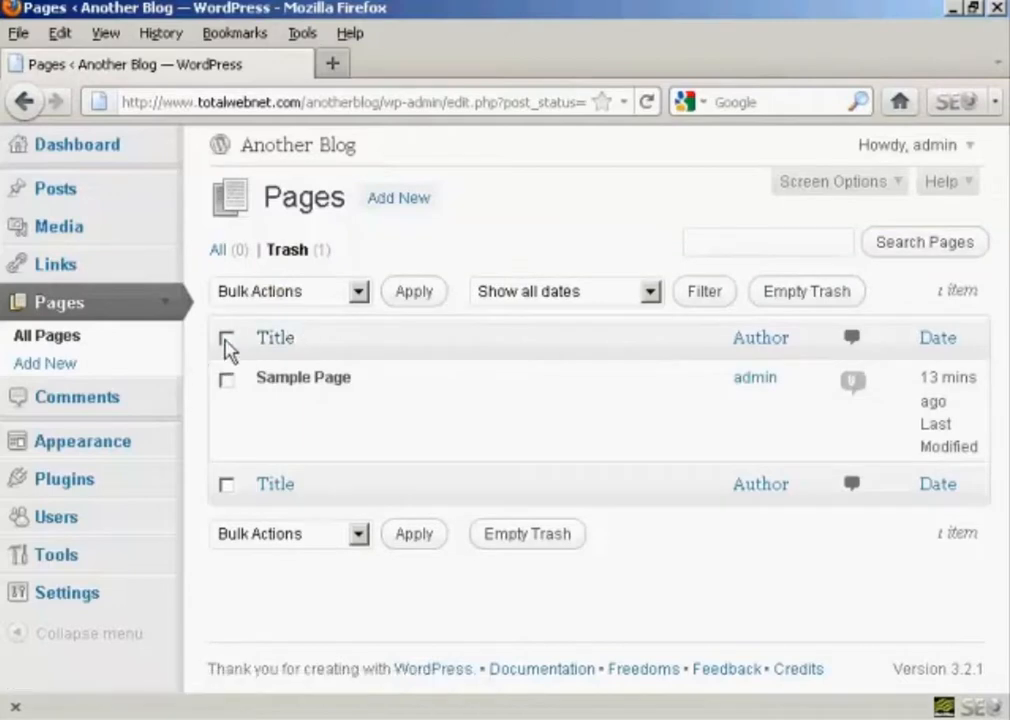
{"action": "left_click", "coordinate": [228, 338]}
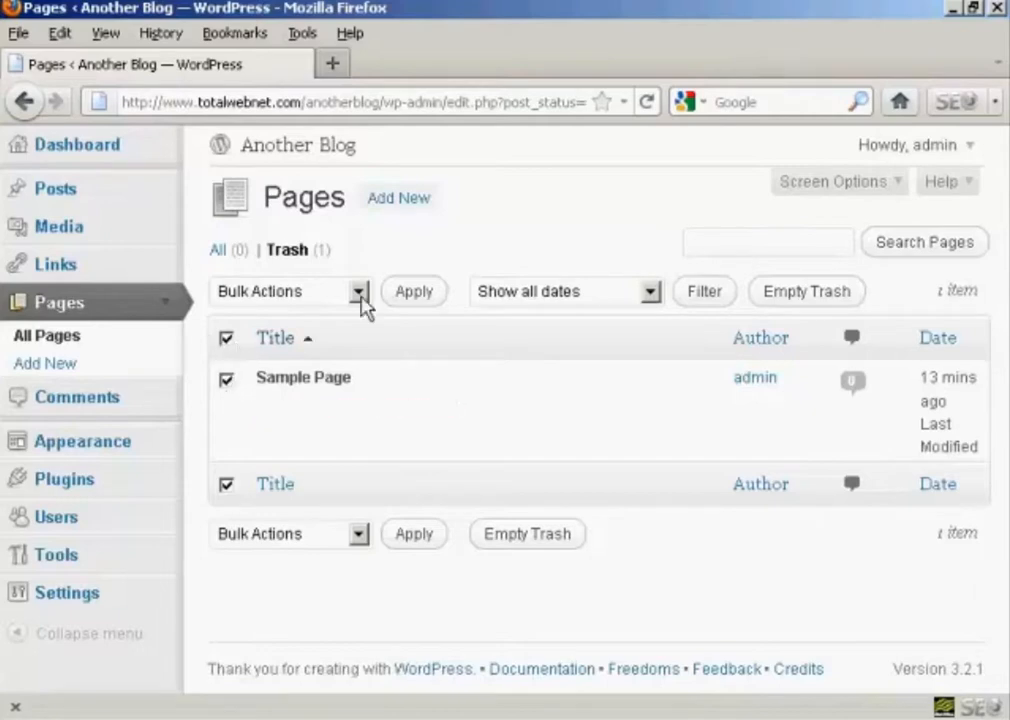
{"action": "left_click", "coordinate": [288, 292]}
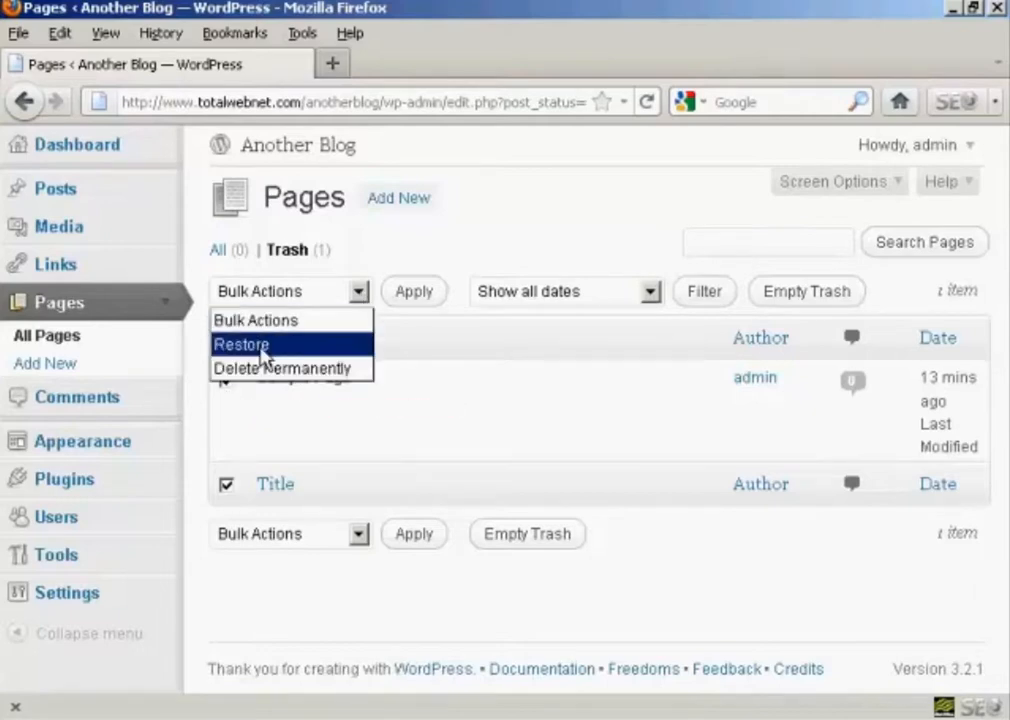
{"action": "left_click", "coordinate": [284, 368]}
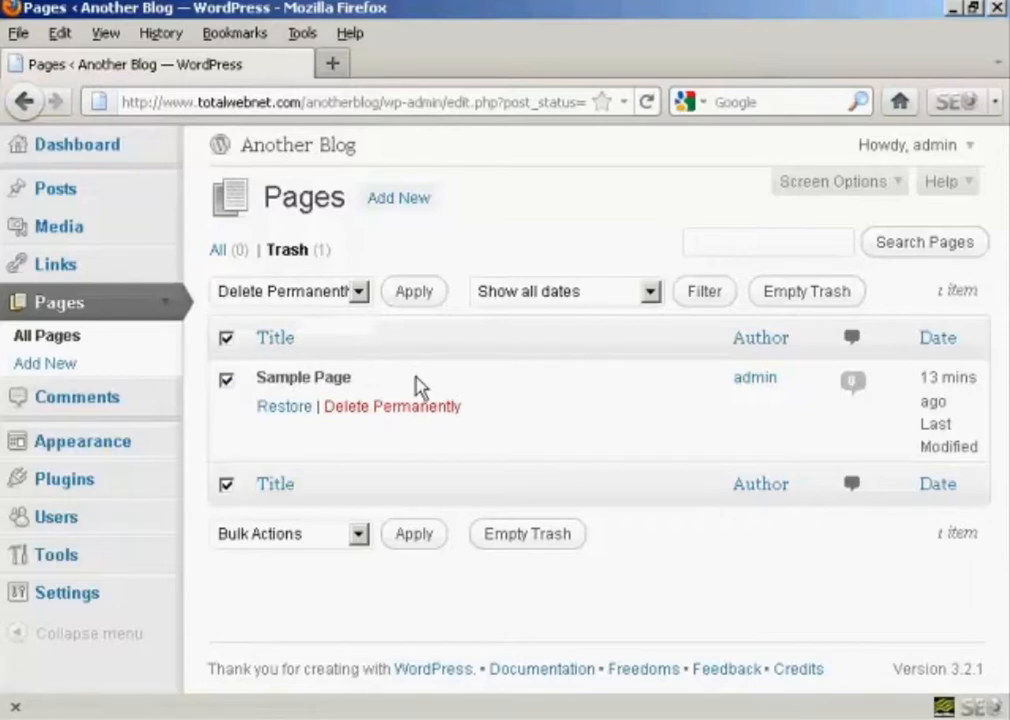
{"action": "left_click", "coordinate": [412, 292]}
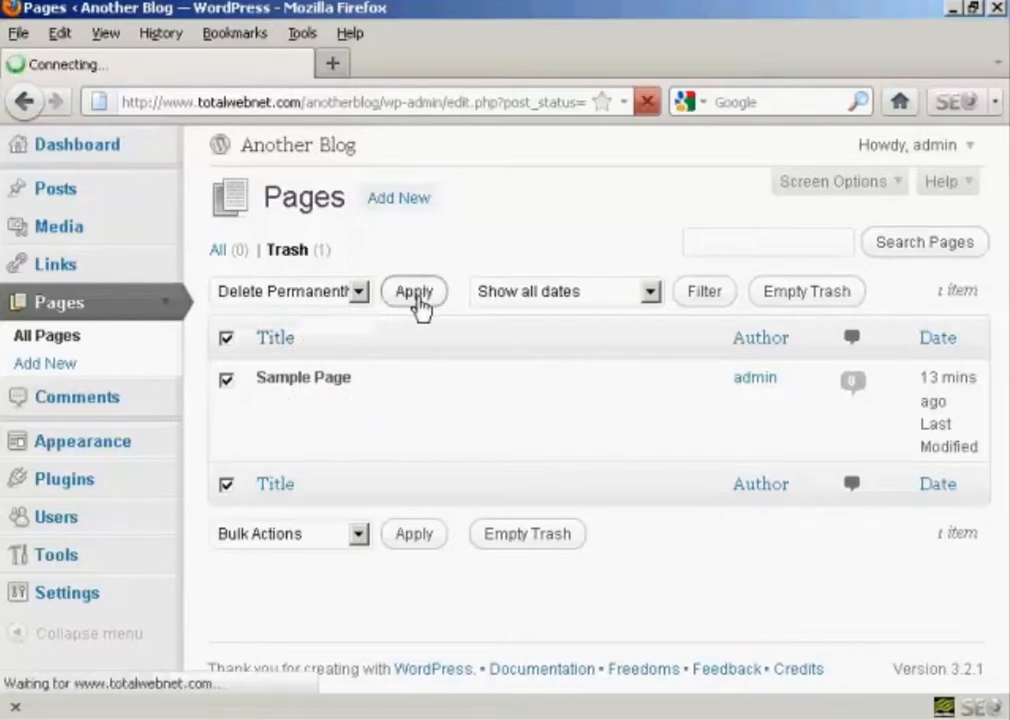
{"action": "left_click", "coordinate": [412, 292]}
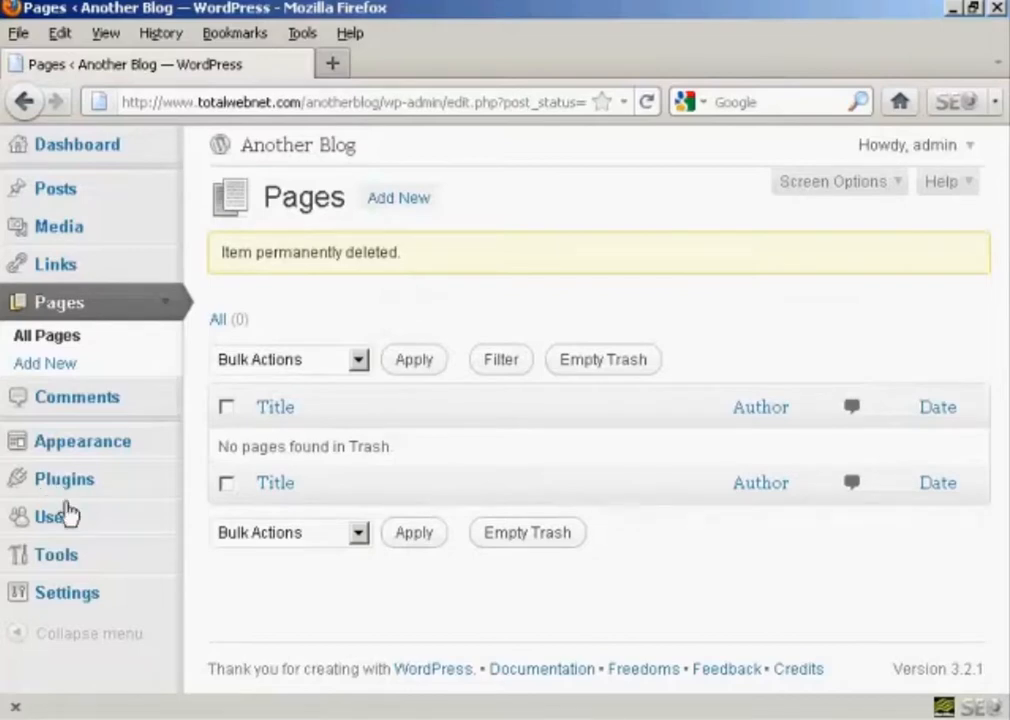
- Show the installed plugins (Akismet, Hello Dolly) and start deleting Hello Dolly
{"action": "left_click", "coordinate": [64, 478]}
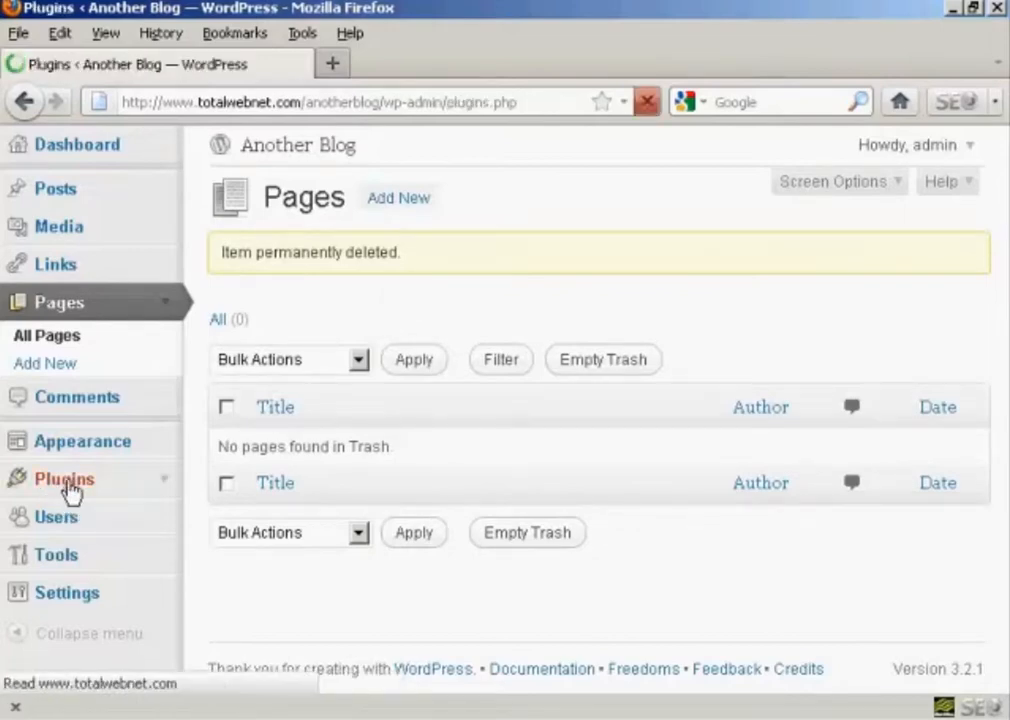
{"action": "left_click", "coordinate": [64, 478]}
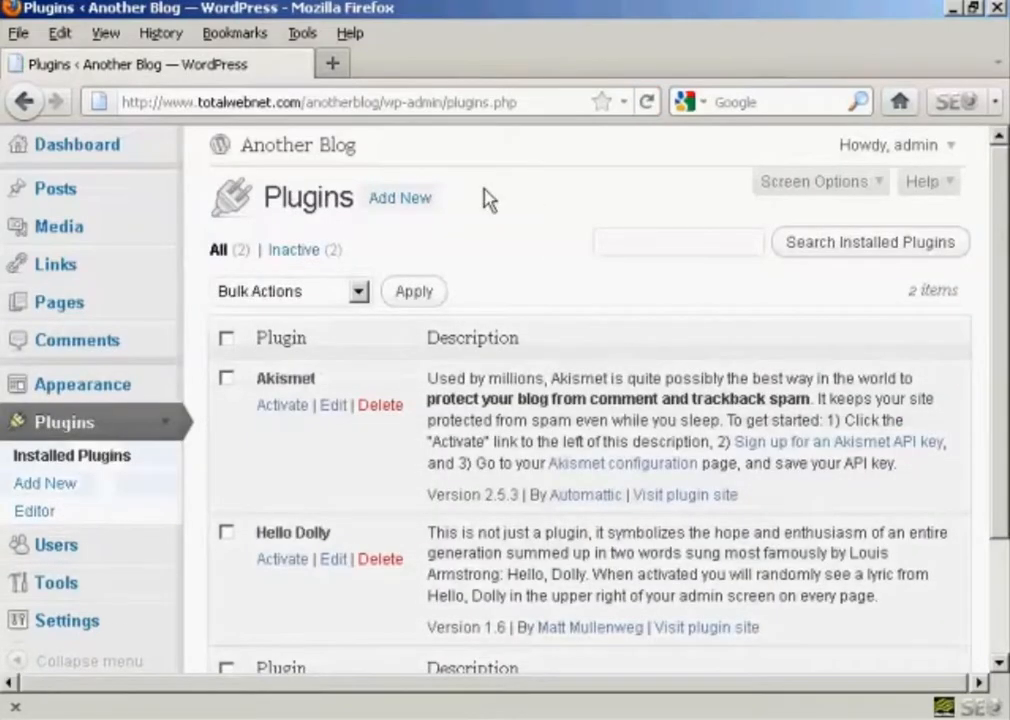
{"action": "mouse_move", "coordinate": [420, 488]}
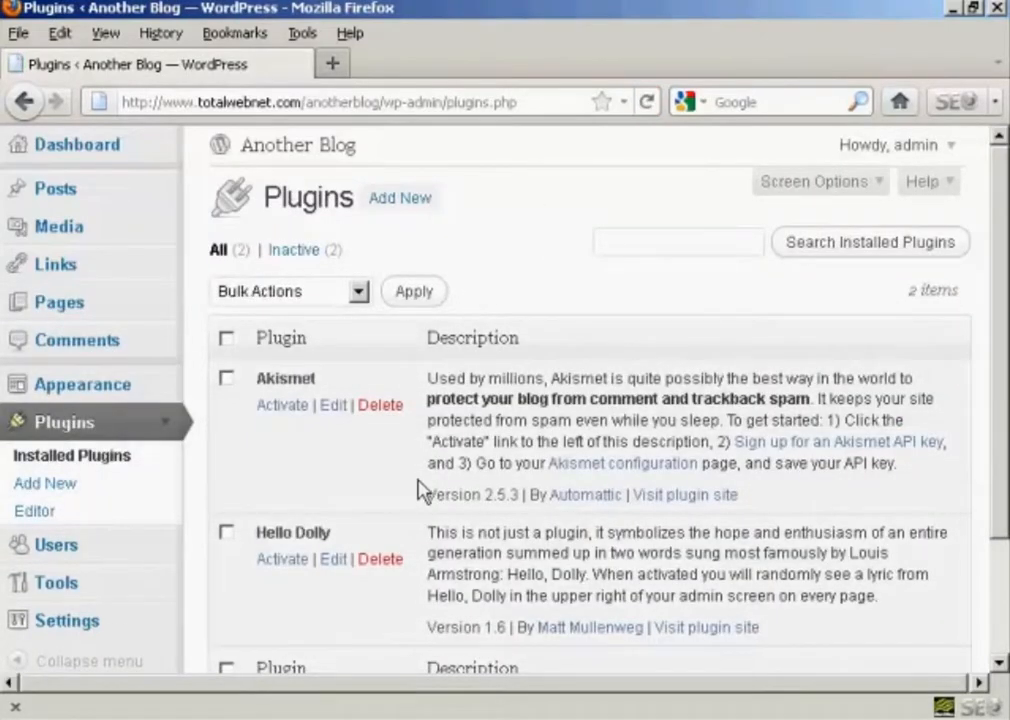
{"action": "mouse_move", "coordinate": [420, 528]}
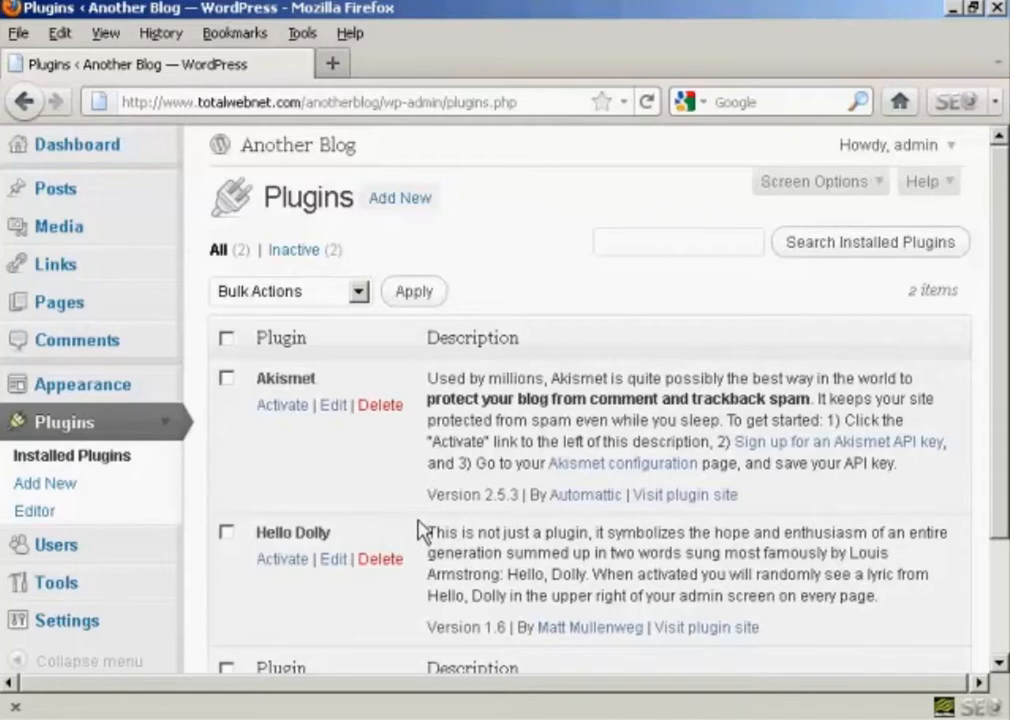
{"action": "mouse_move", "coordinate": [288, 404]}
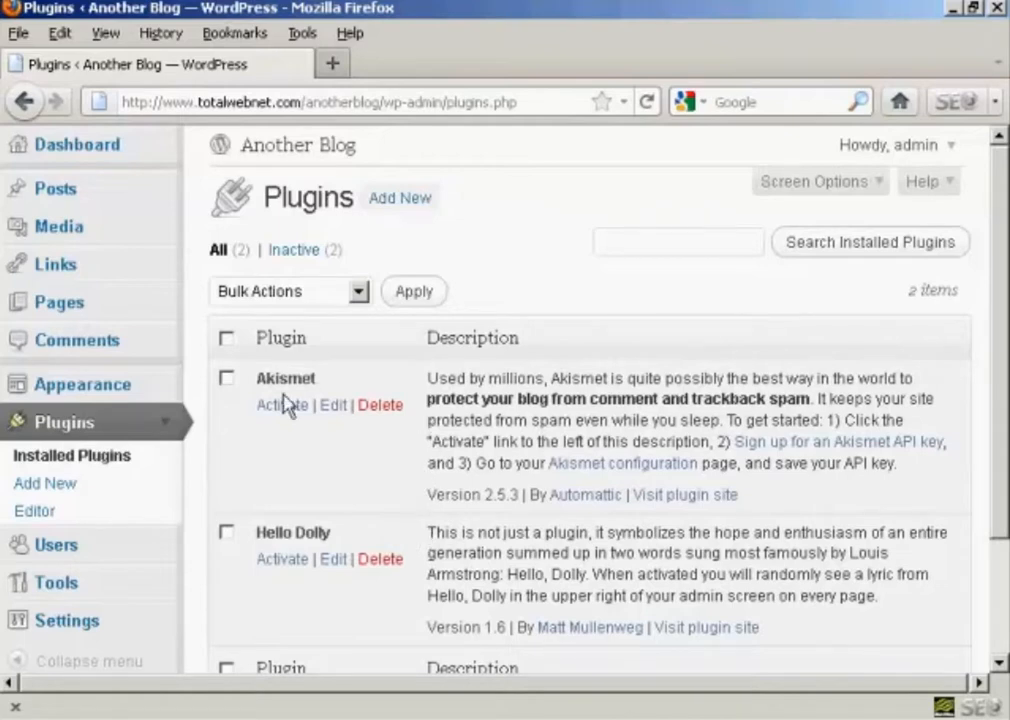
{"action": "left_click", "coordinate": [380, 560]}
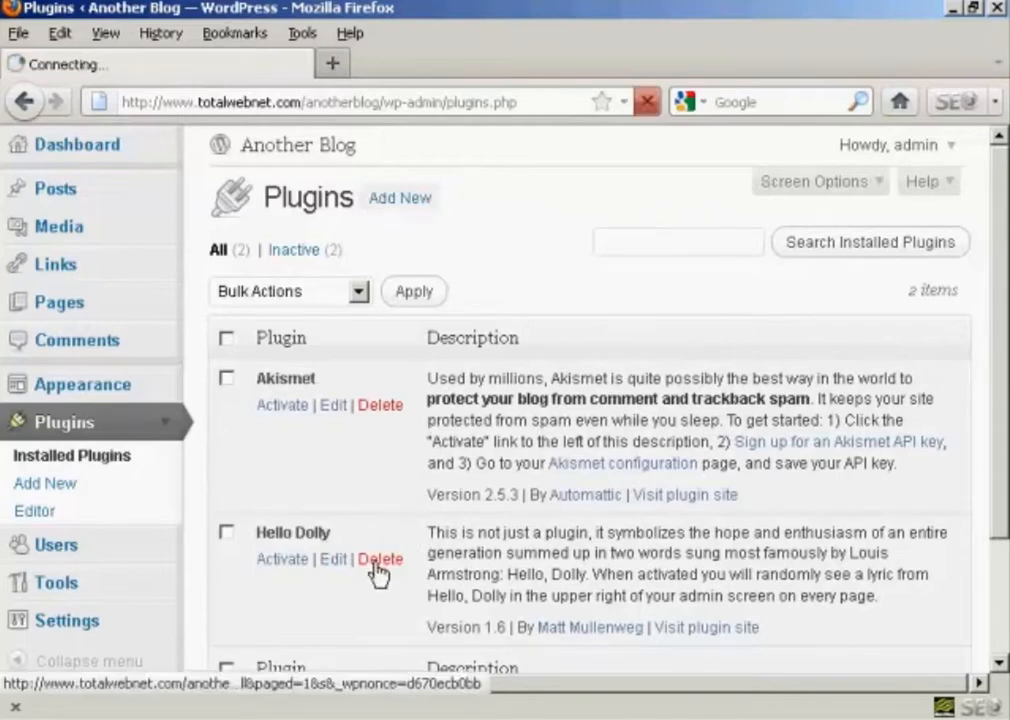
- Confirm 'Yes, Delete these files' to remove Hello Dolly, leaving only Akismet
{"action": "left_click", "coordinate": [380, 558]}
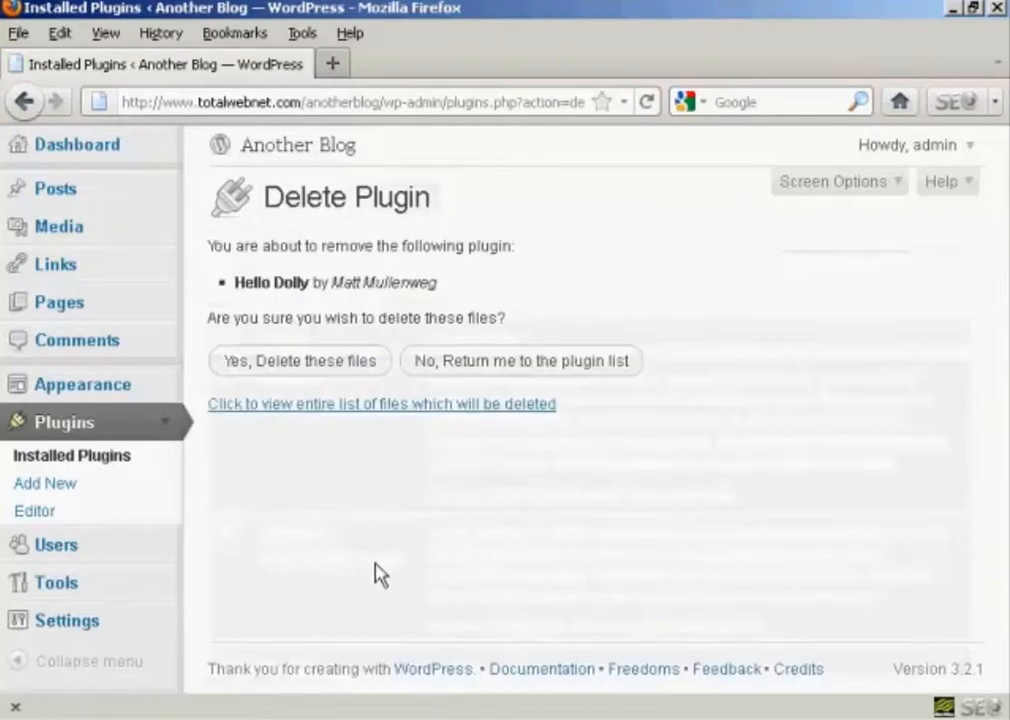
{"action": "mouse_move", "coordinate": [302, 368]}
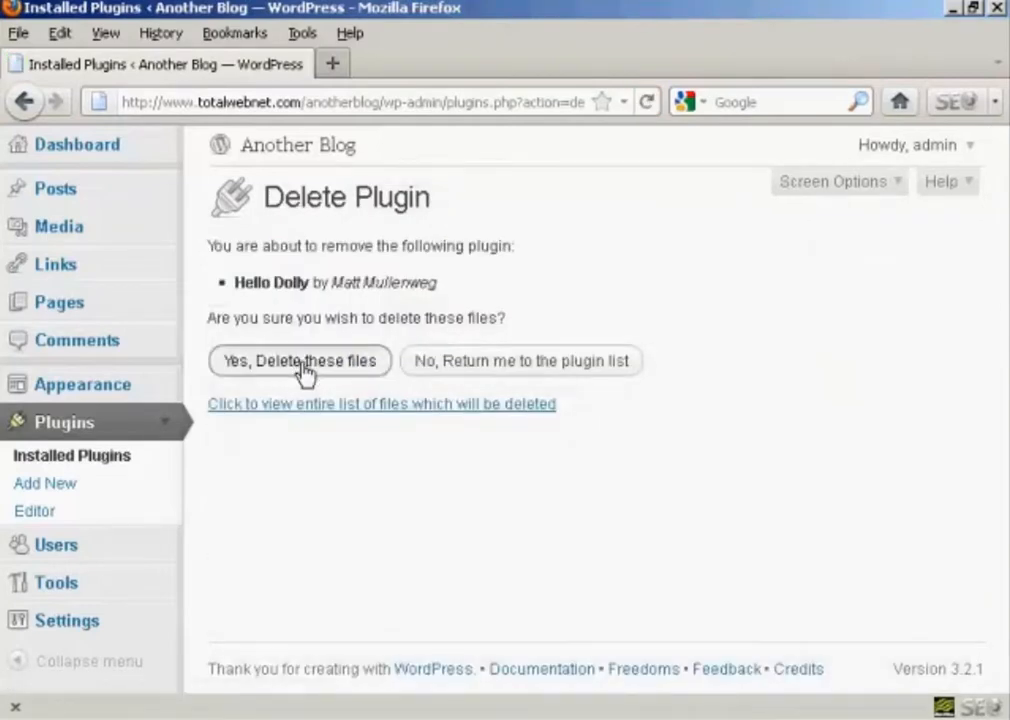
{"action": "left_click", "coordinate": [300, 360]}
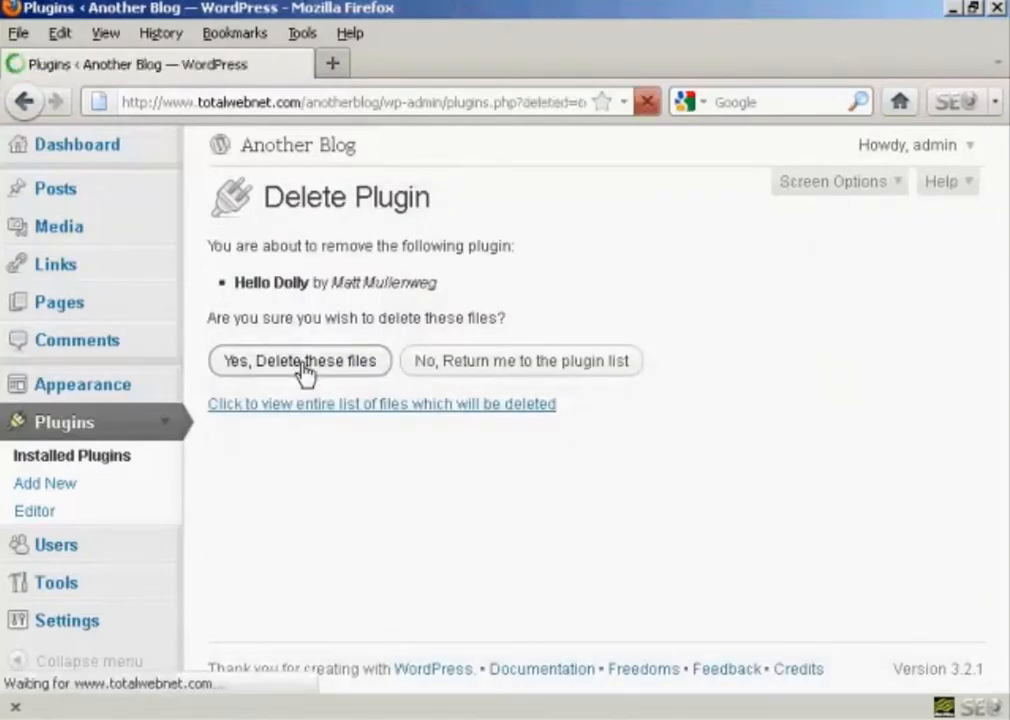
{"action": "left_click", "coordinate": [300, 360]}
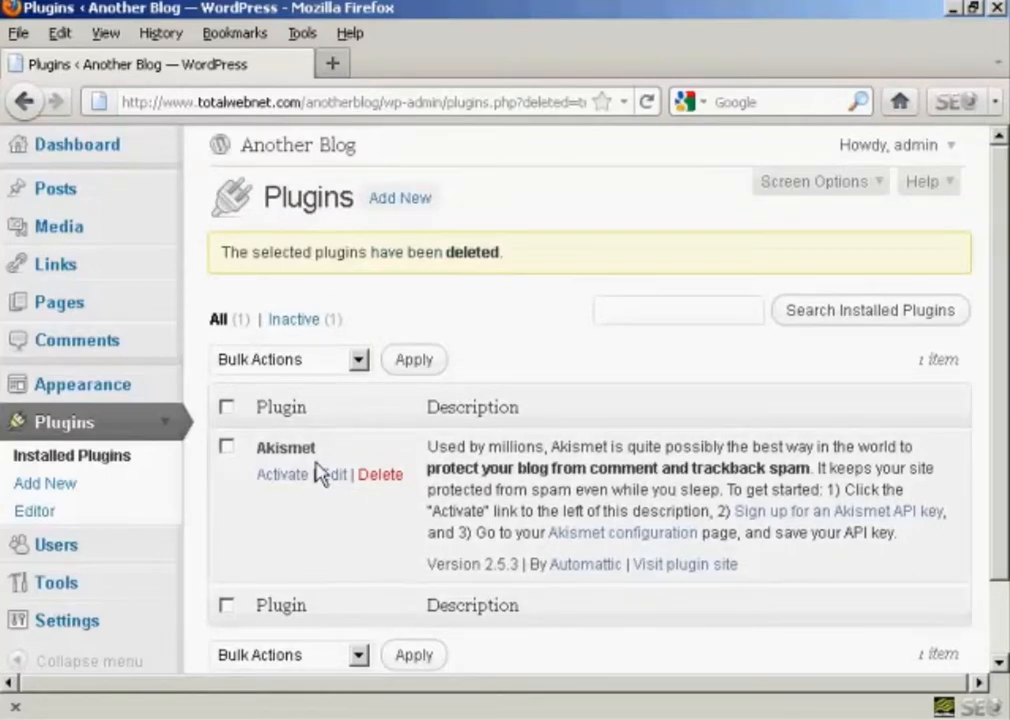
{"action": "mouse_move", "coordinate": [372, 504]}
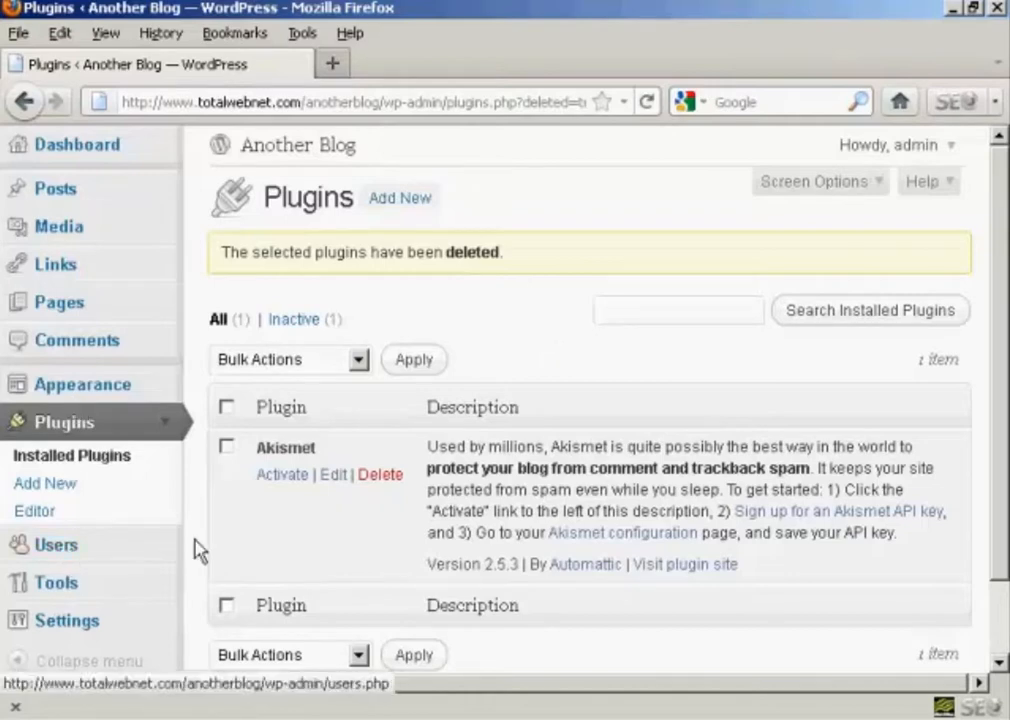
{"action": "mouse_move", "coordinate": [204, 456]}
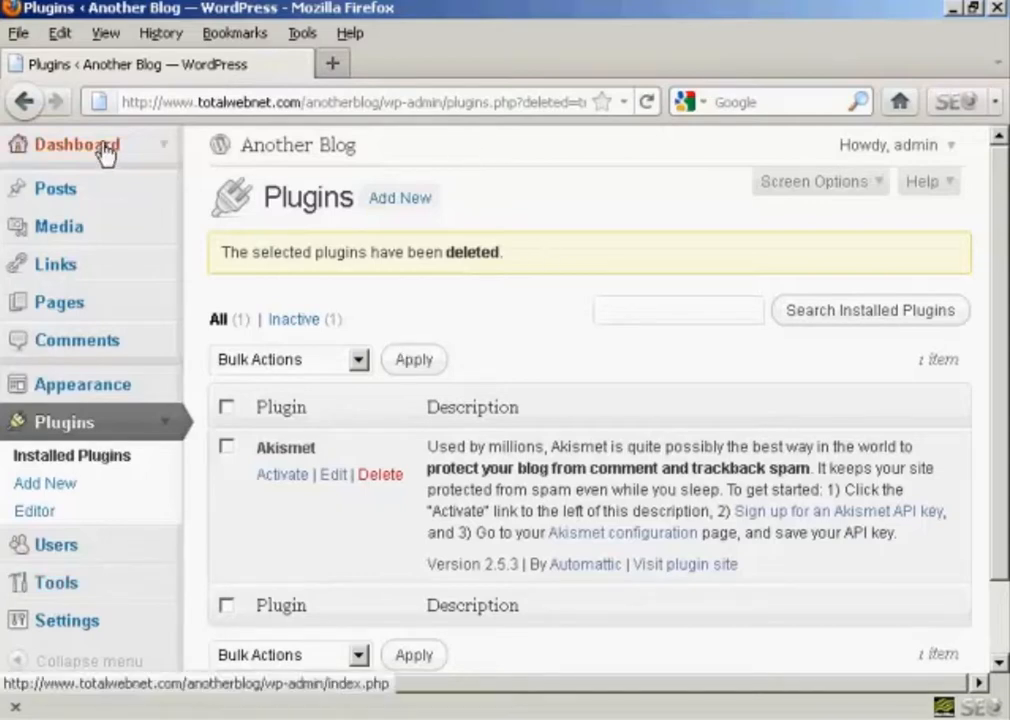
- Return to the Dashboard overview and head to the post categories list
{"action": "left_click", "coordinate": [76, 144]}
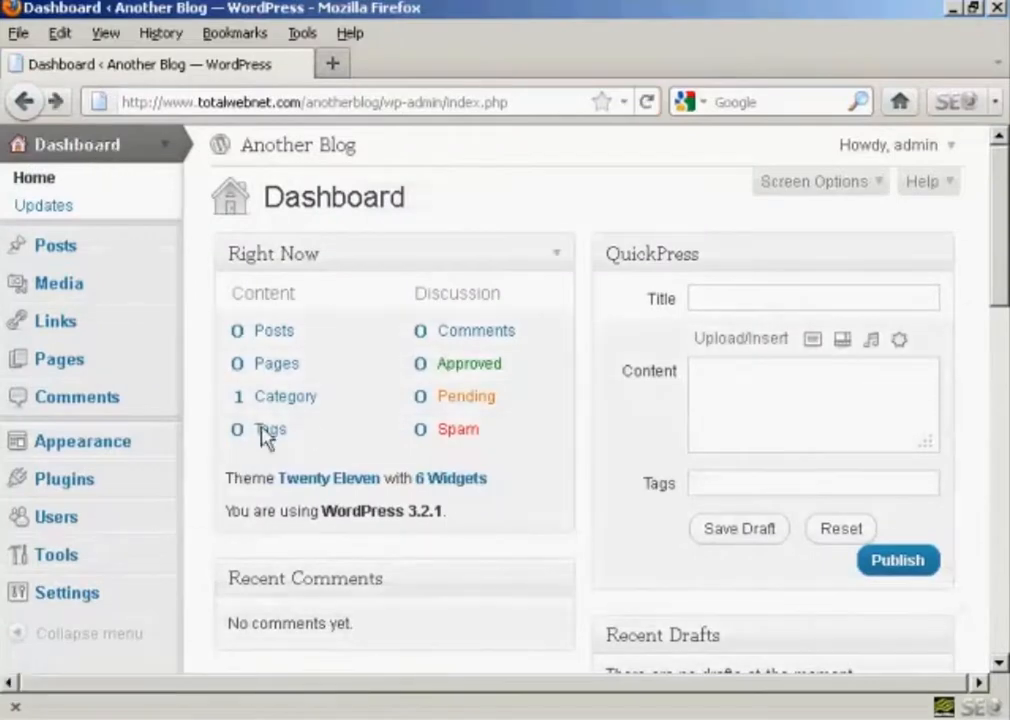
{"action": "left_click", "coordinate": [284, 396]}
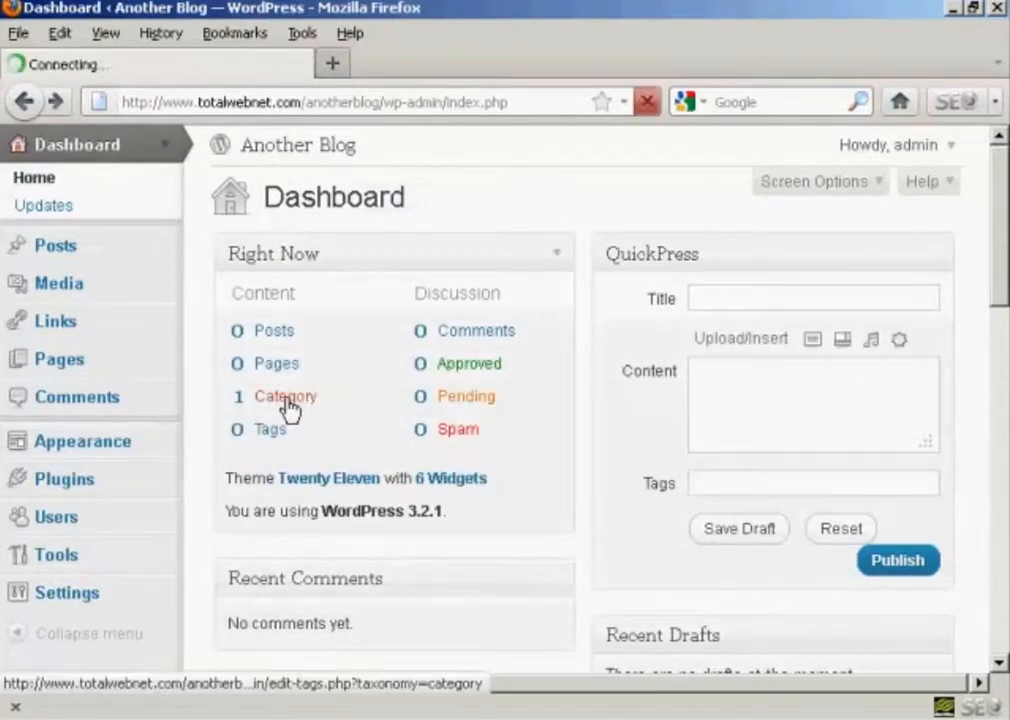
{"action": "left_click", "coordinate": [284, 396]}
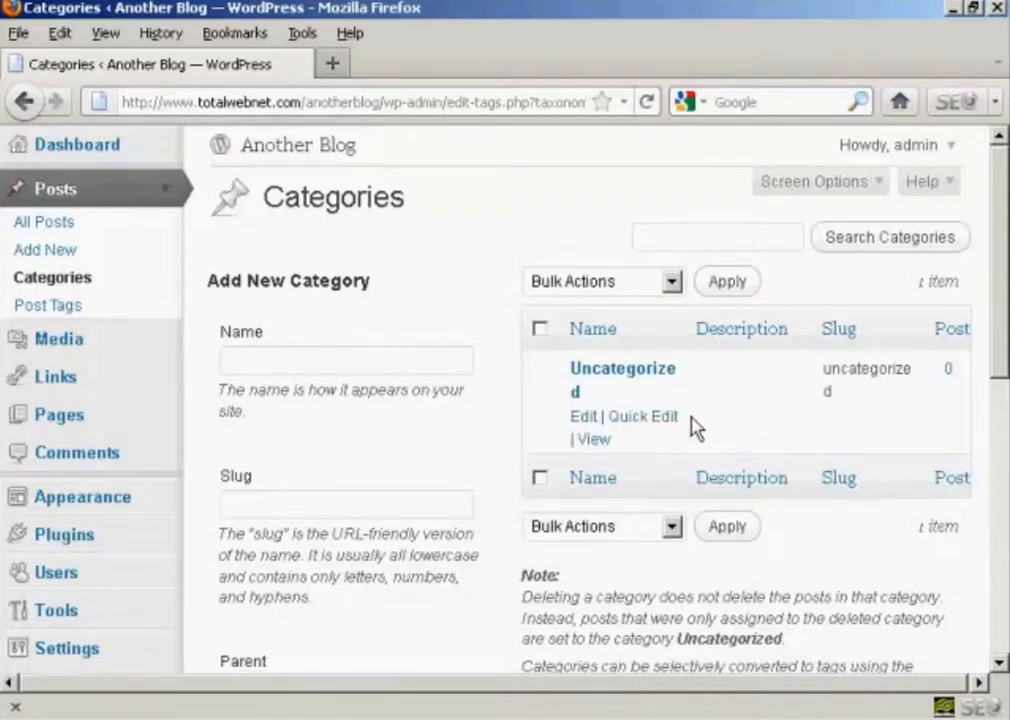
{"action": "mouse_move", "coordinate": [716, 412]}
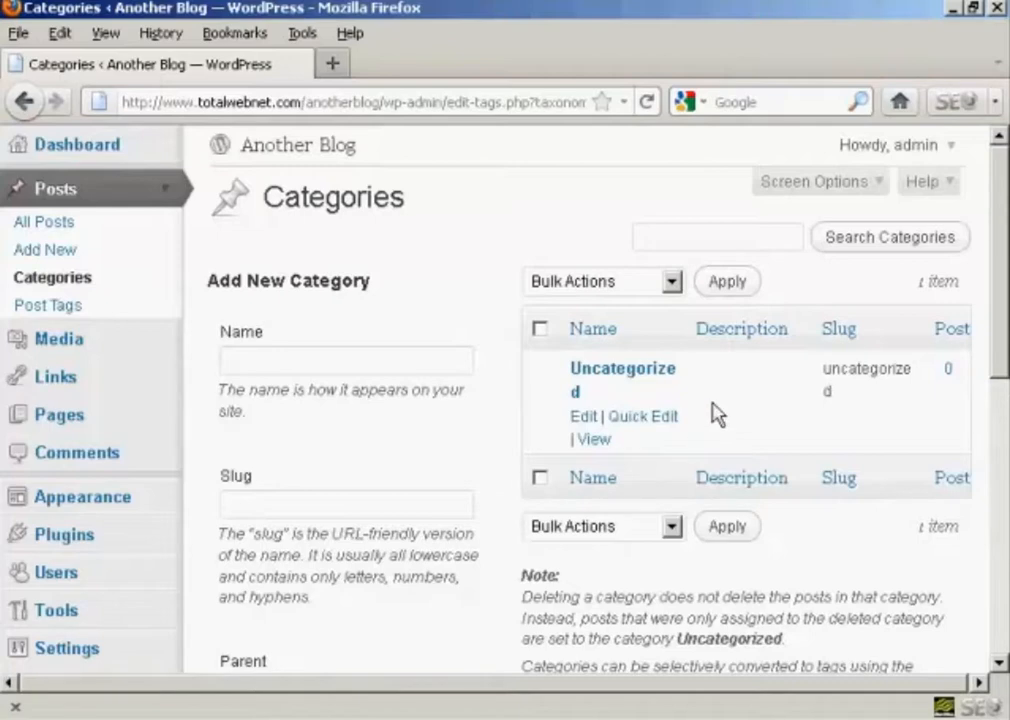
{"action": "mouse_move", "coordinate": [622, 368]}
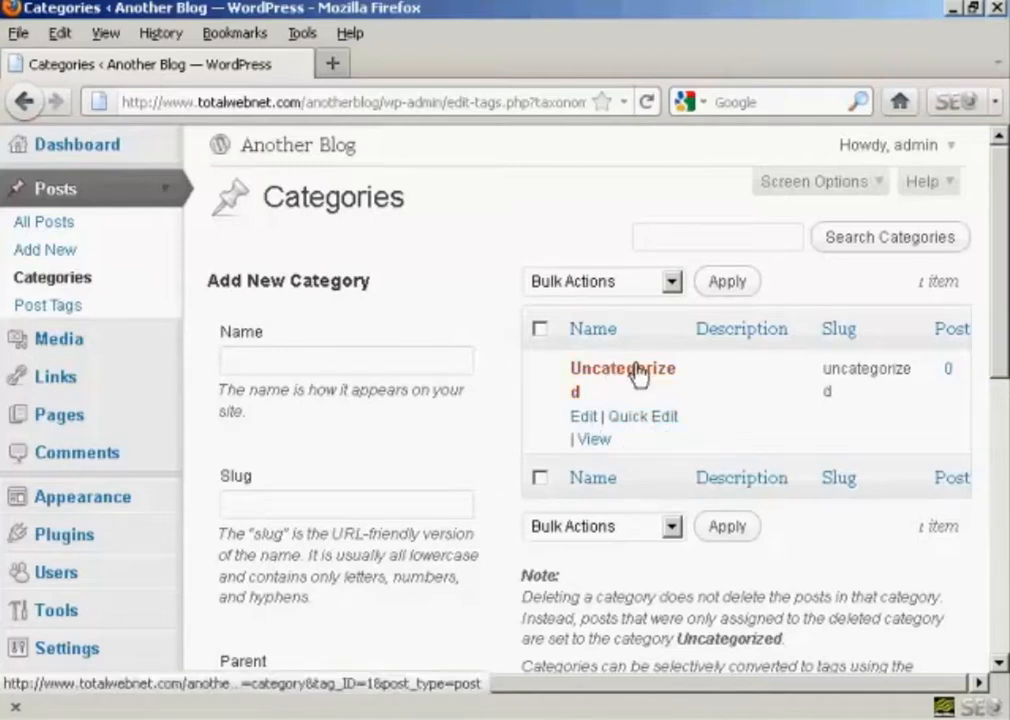
{"action": "mouse_move", "coordinate": [504, 404]}
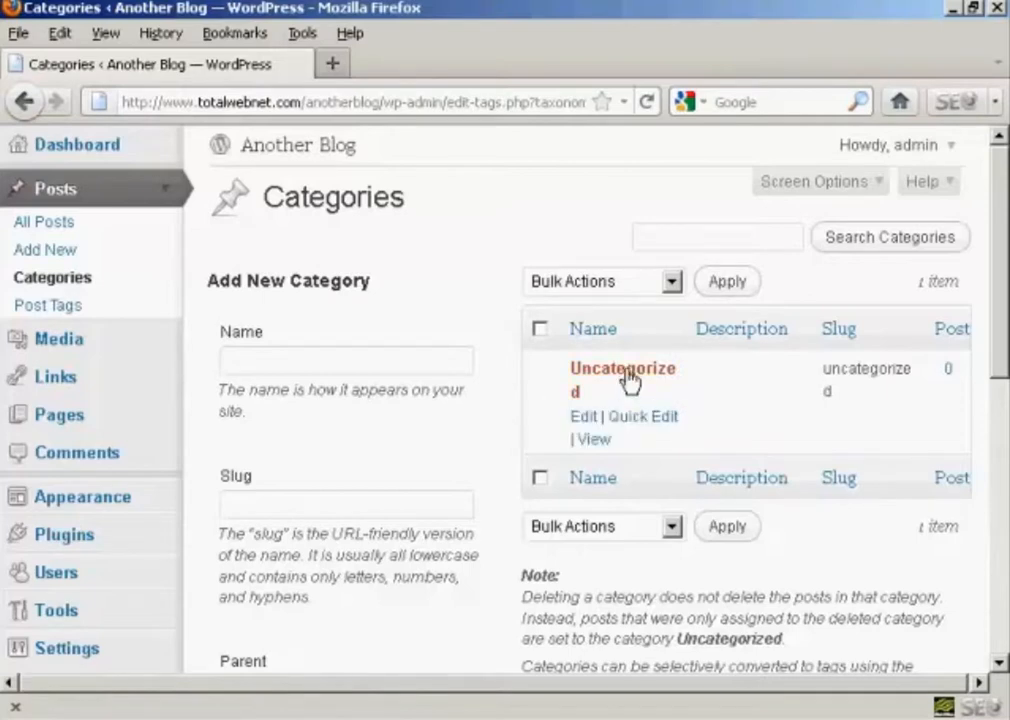
{"action": "mouse_move", "coordinate": [456, 224]}
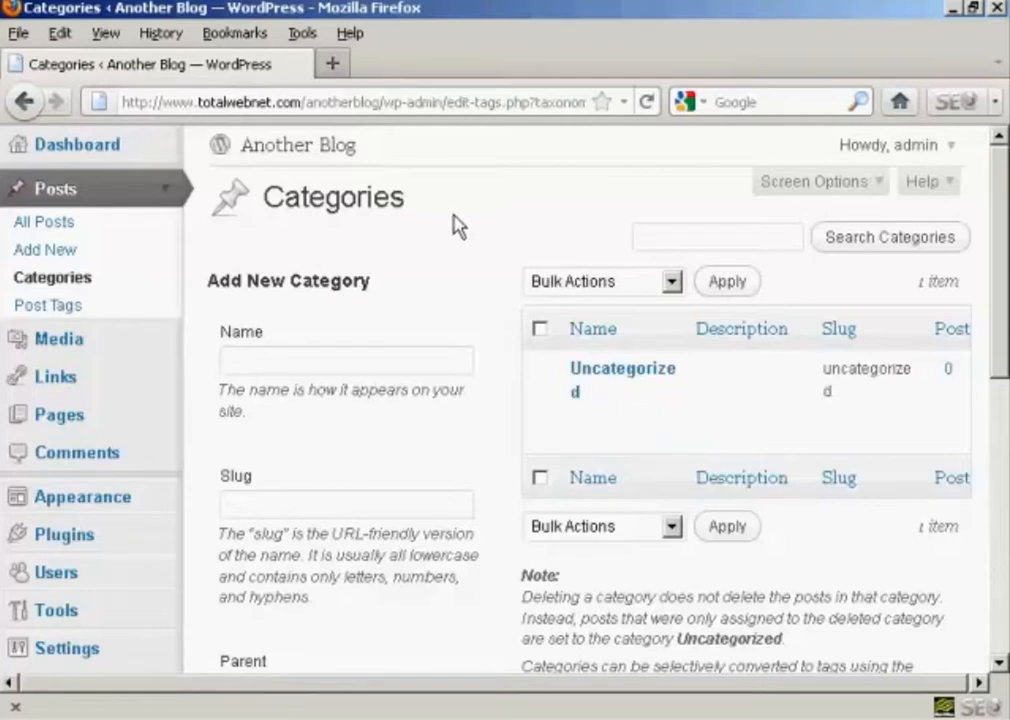
{"action": "mouse_move", "coordinate": [440, 270]}
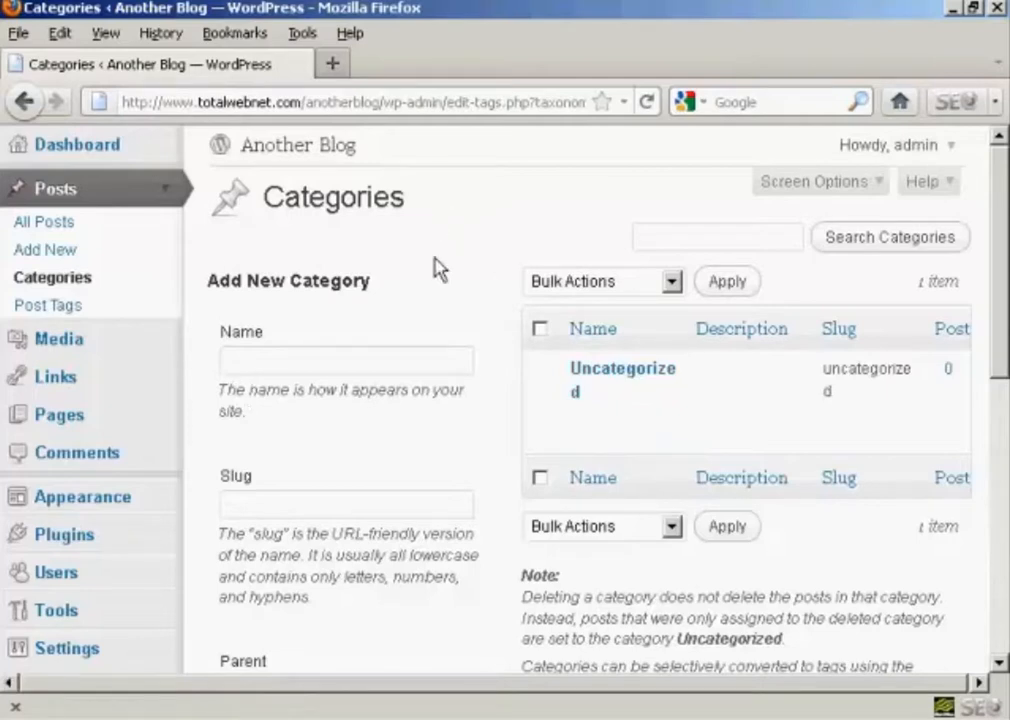
{"action": "mouse_move", "coordinate": [80, 150]}
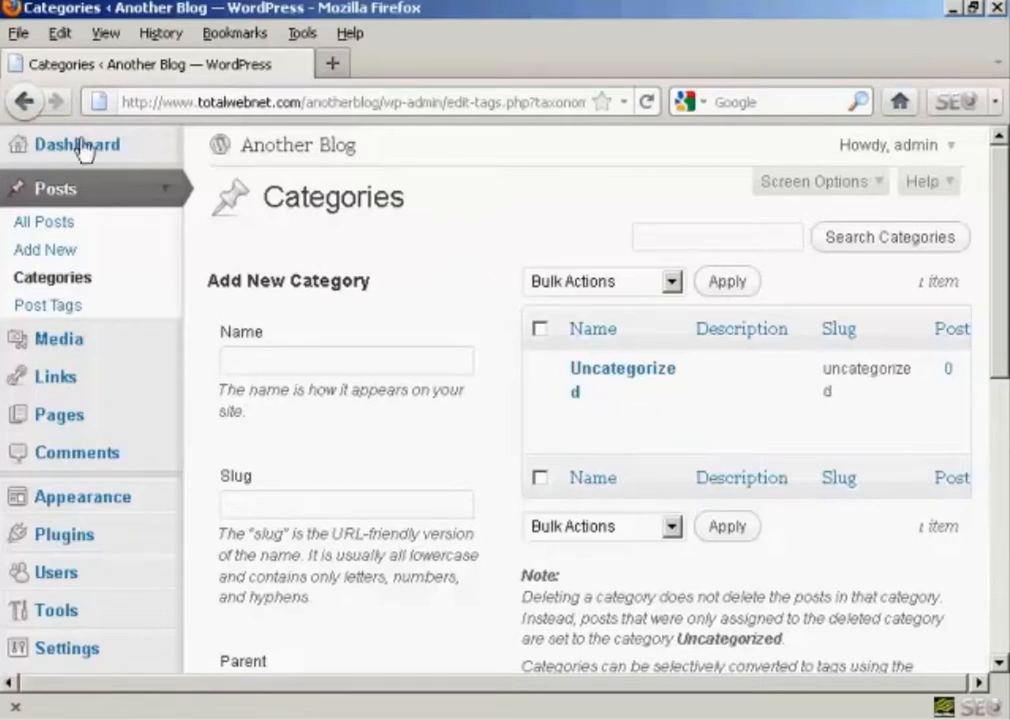
{"action": "left_click", "coordinate": [76, 144]}
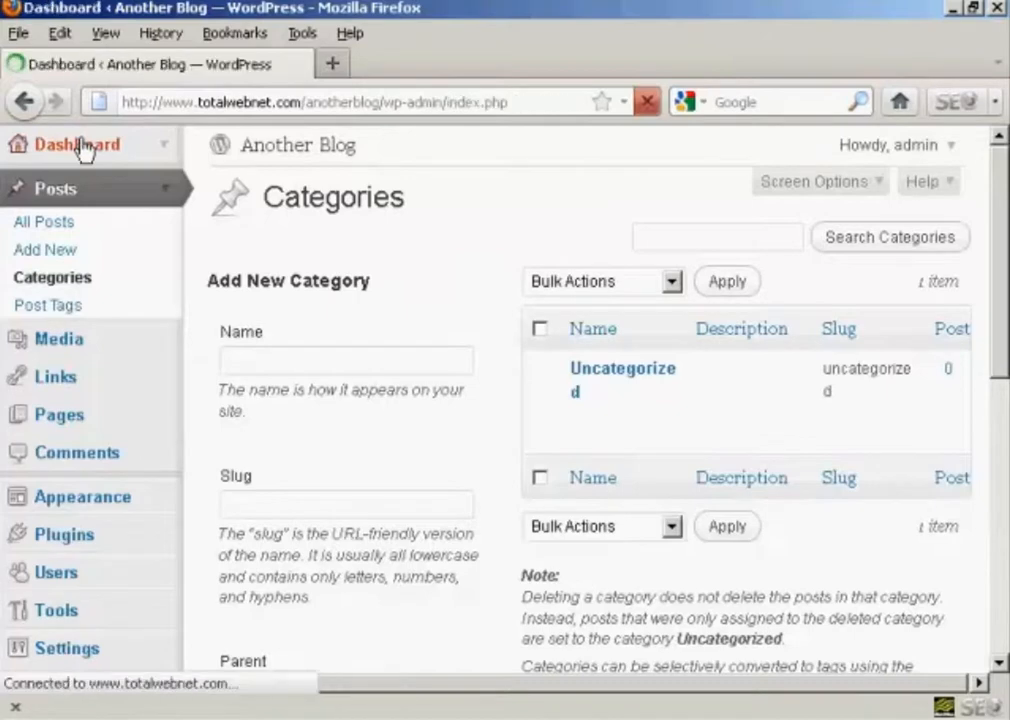
{"action": "left_click", "coordinate": [76, 144]}
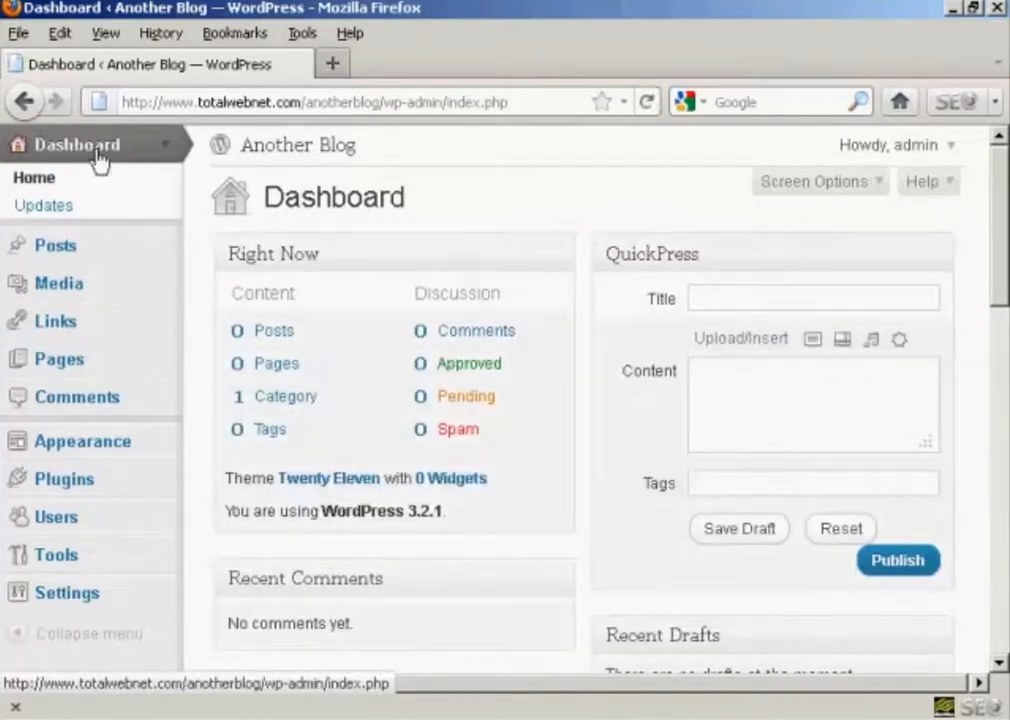